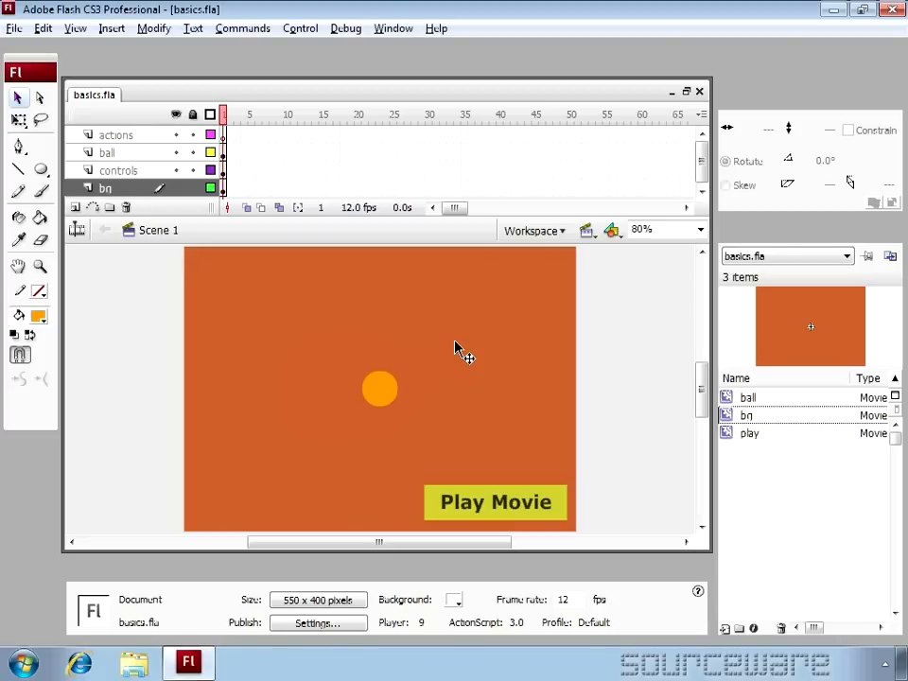
- Select the Play Movie clip on the controls layer and confirm its instance name play_mc
left_click(106, 187)
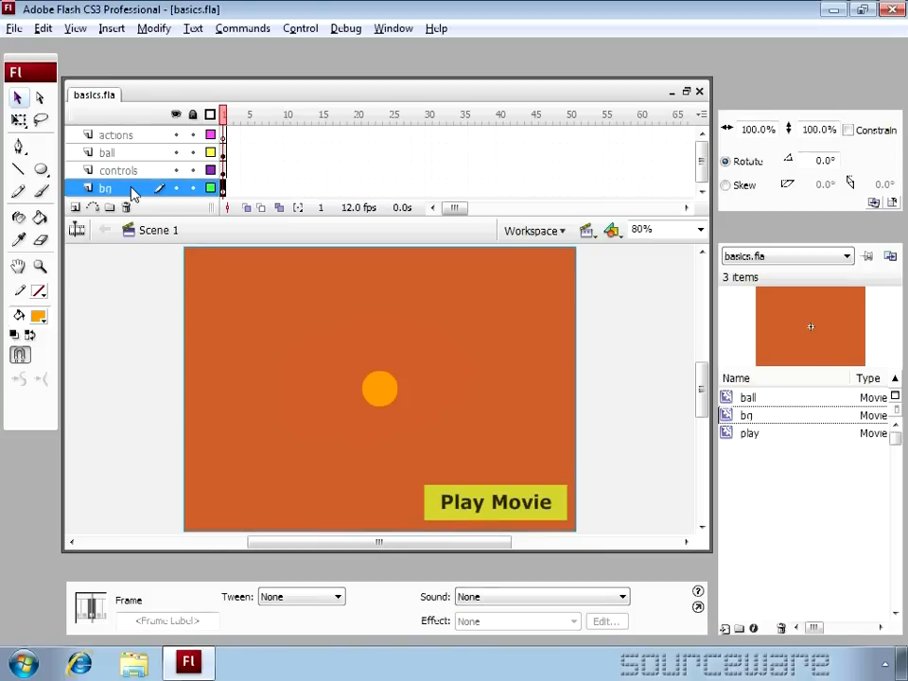
mouse_move(255, 300)
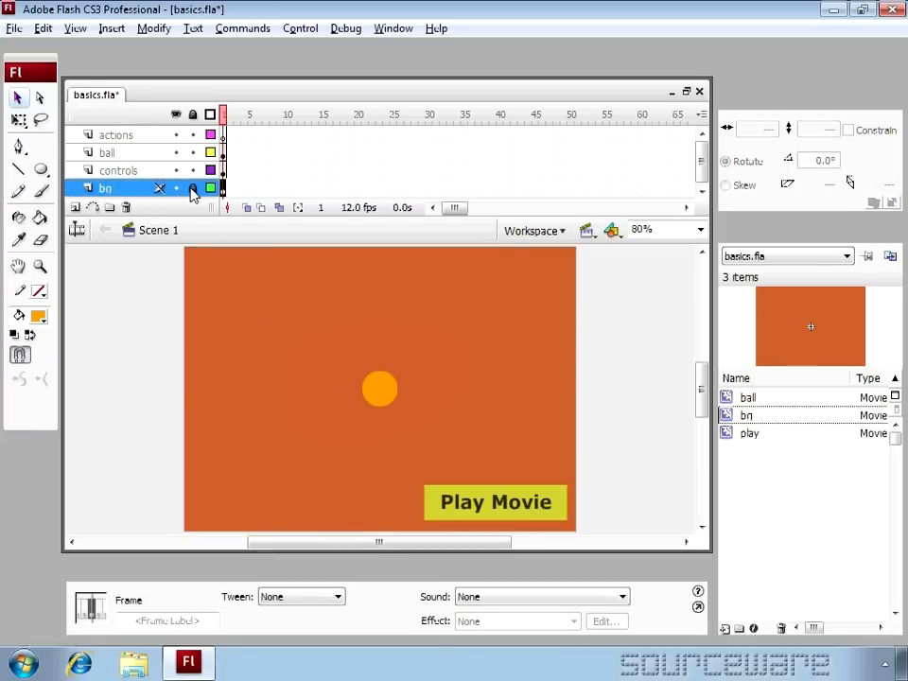
left_click(119, 170)
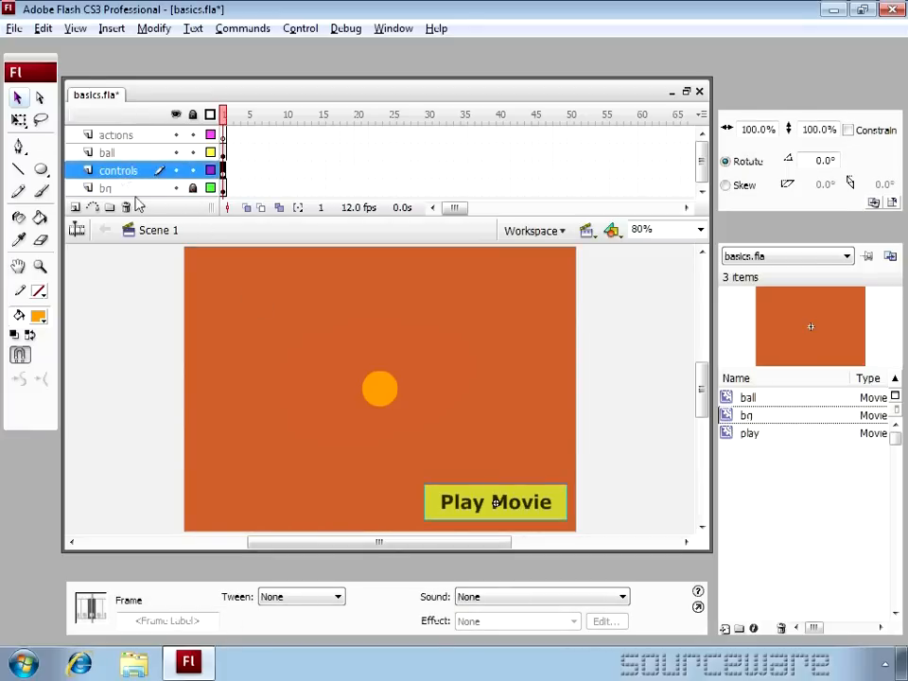
left_click(496, 501)
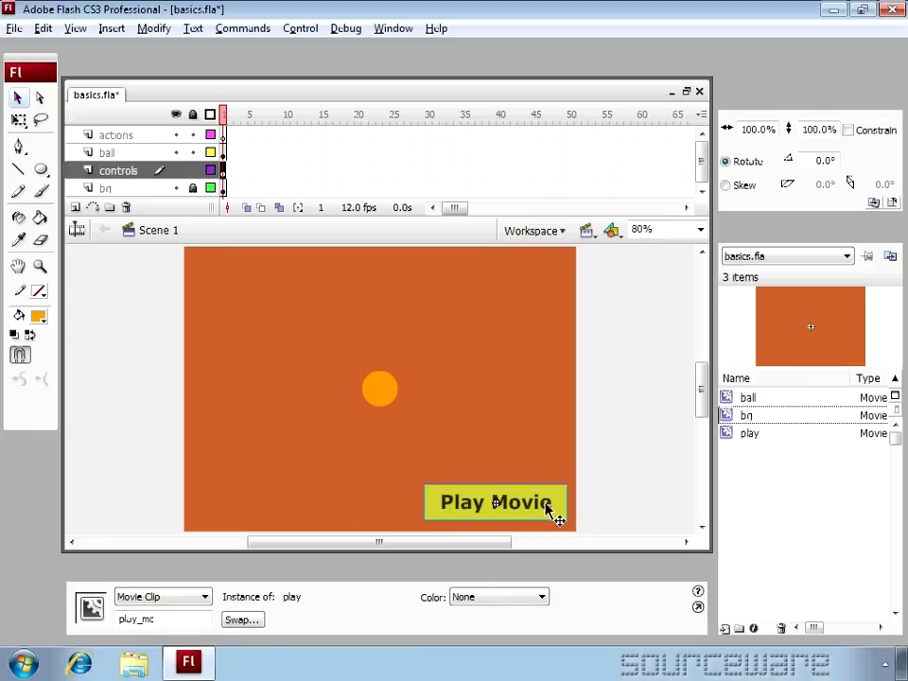
left_click(749, 433)
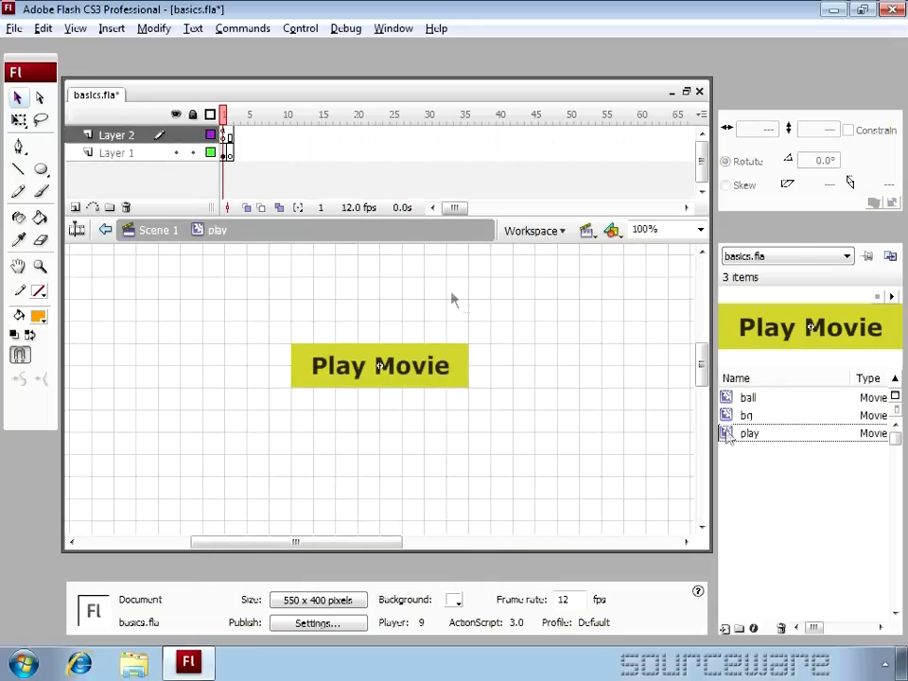
mouse_move(306, 234)
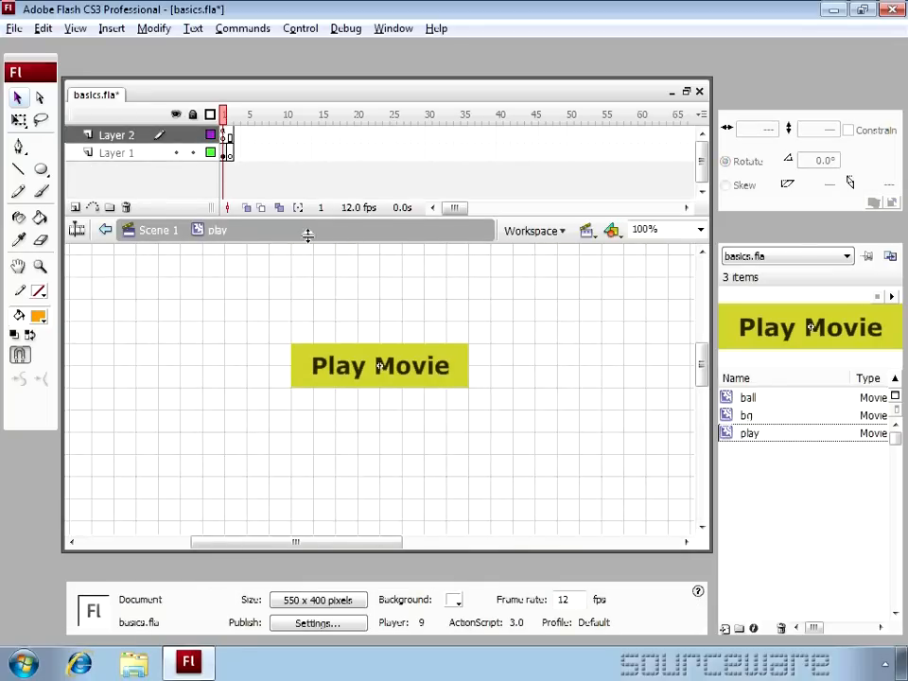
- Add a stop(); action on frame 1 of Layer 2 inside the play clip
left_click(115, 134)
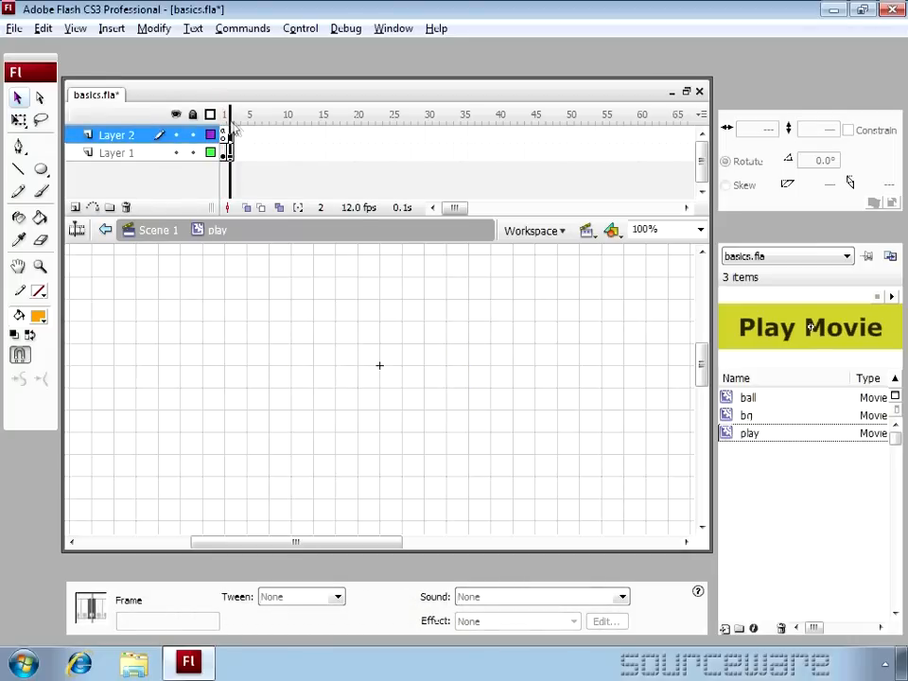
mouse_move(234, 129)
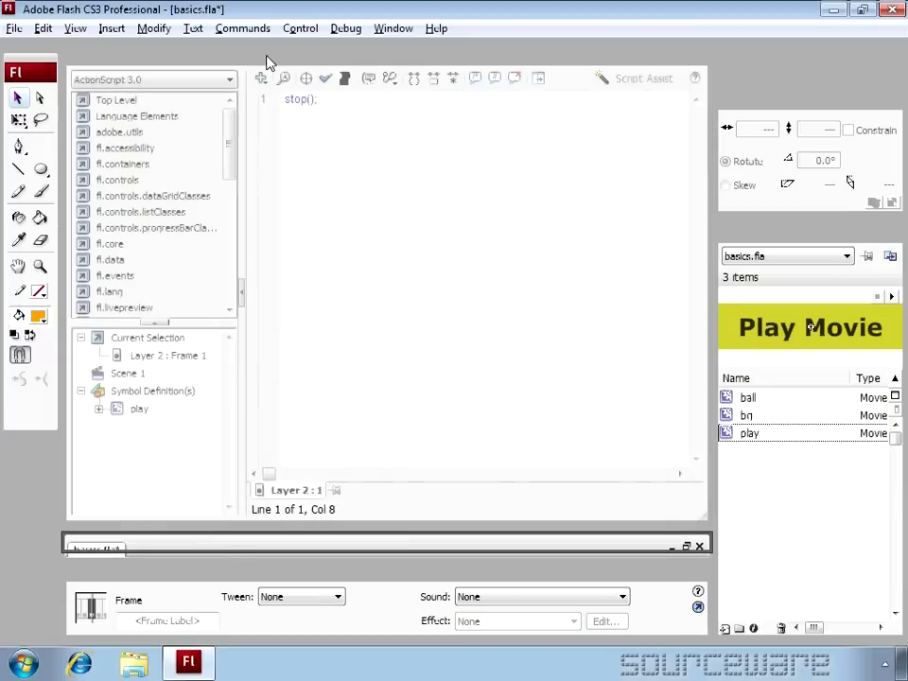
left_click(318, 99)
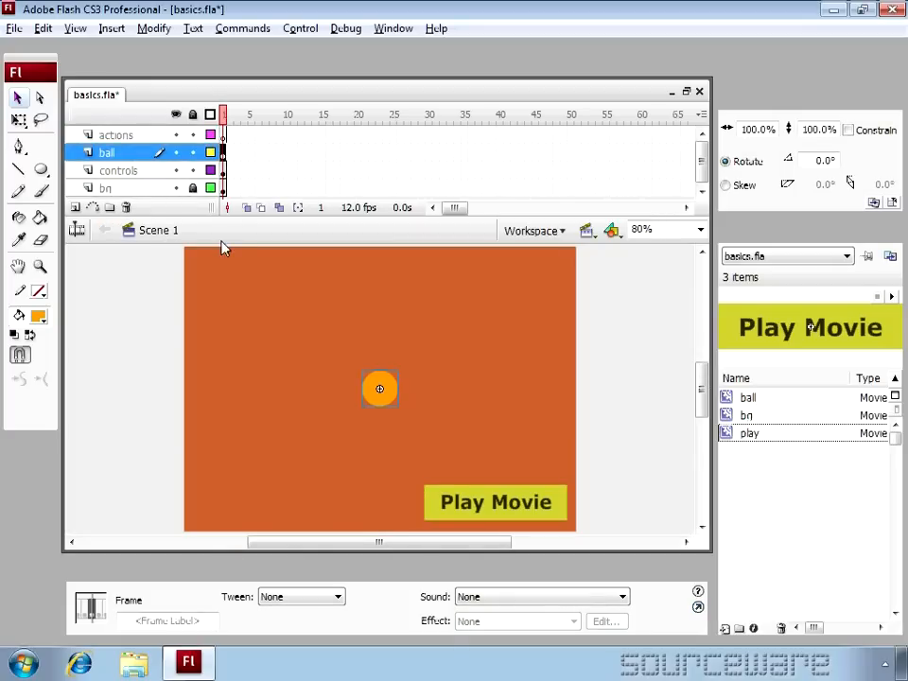
- Check the orange ball's instance name ball_mc, then select the actions layer's first frame
left_click(379, 389)
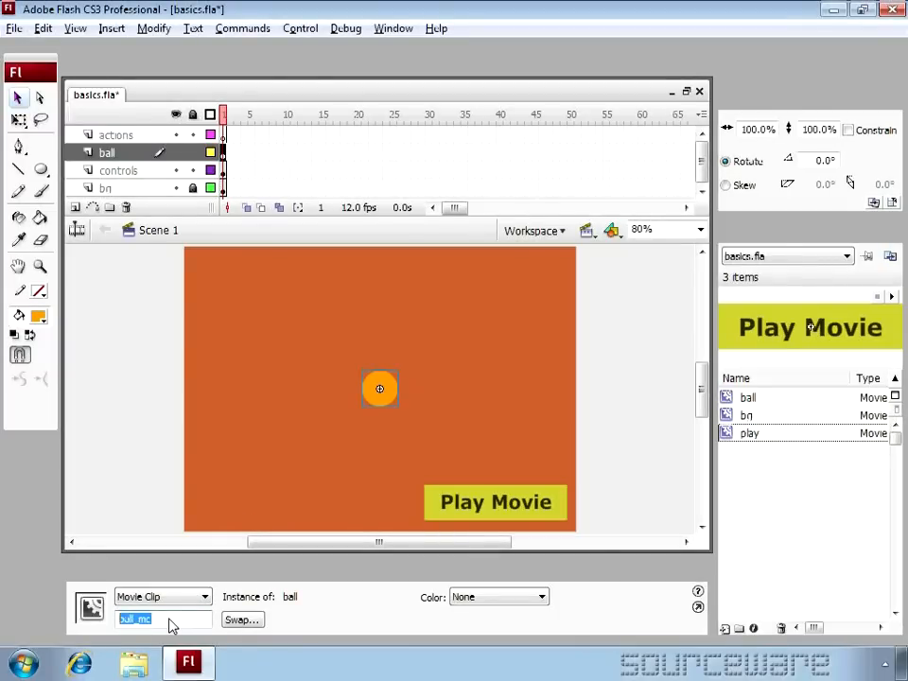
left_click(748, 398)
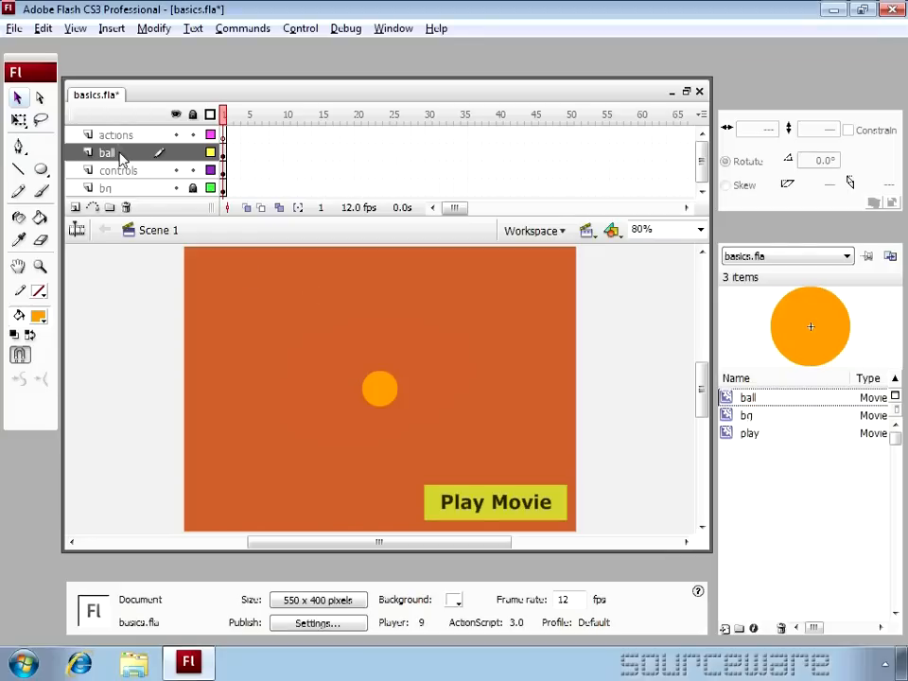
left_click(115, 135)
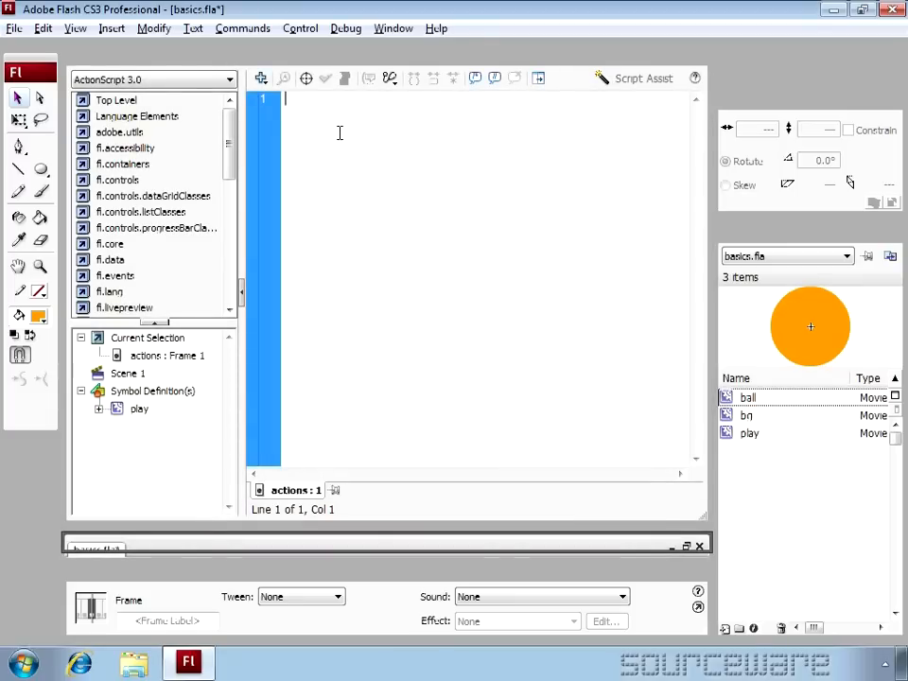
- Write play_mc.addEventListener(MouseEvent.CLICK, start... in the frame script
type("play")
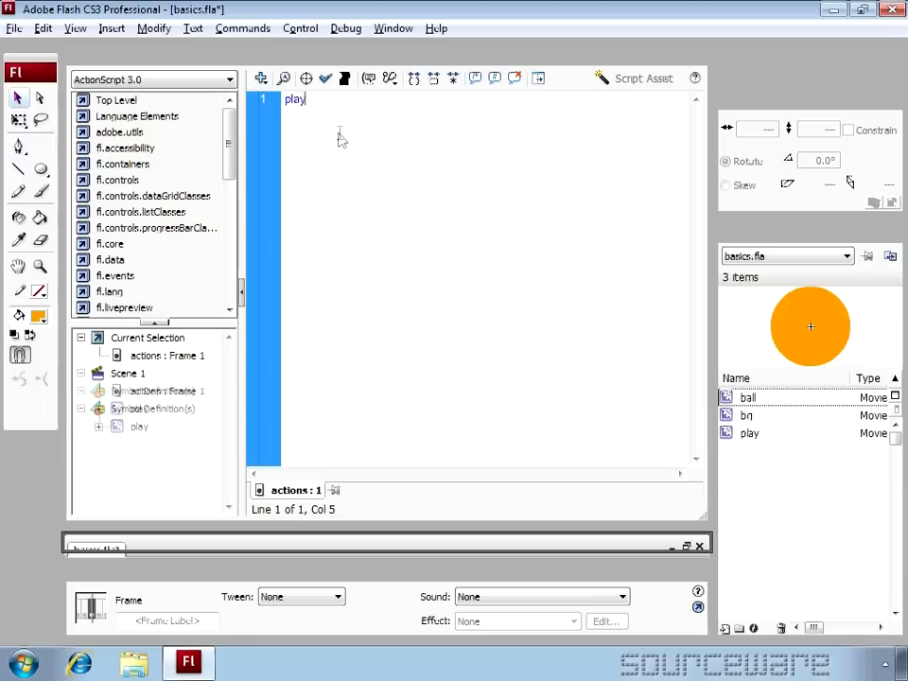
type("_mc")
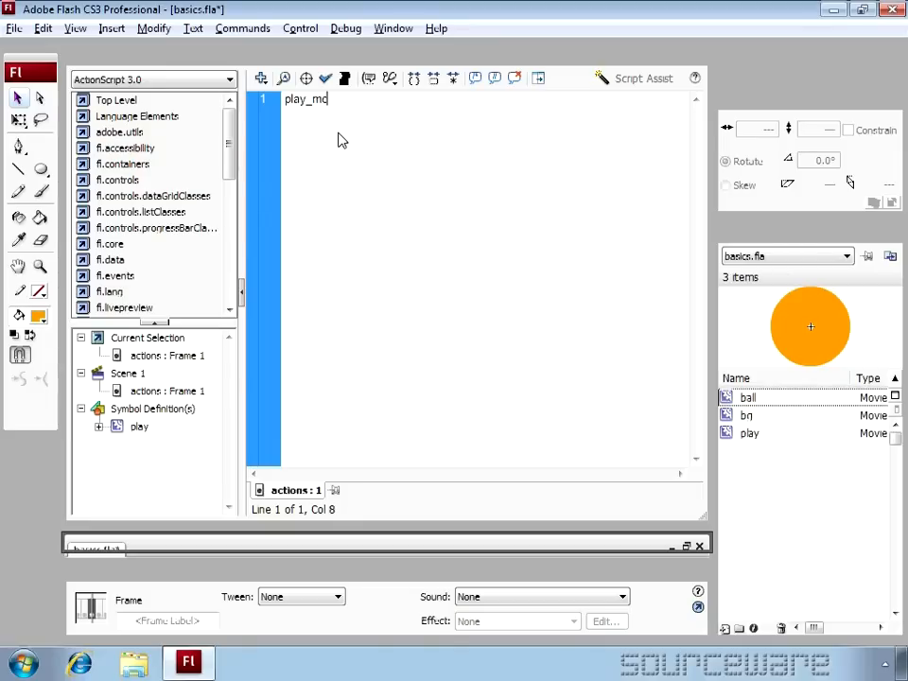
type(".addEventListener")
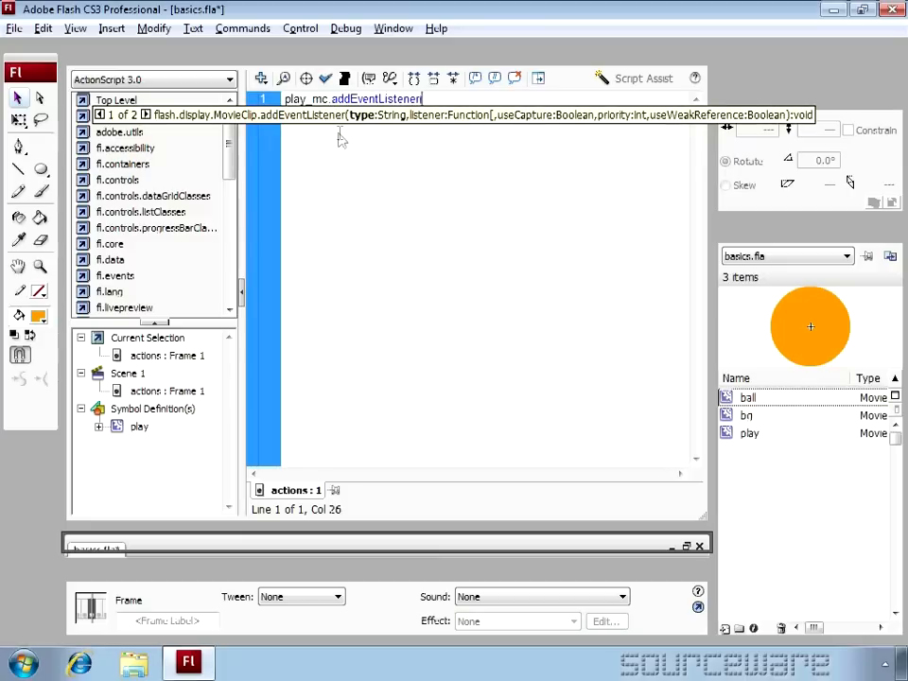
type("(M")
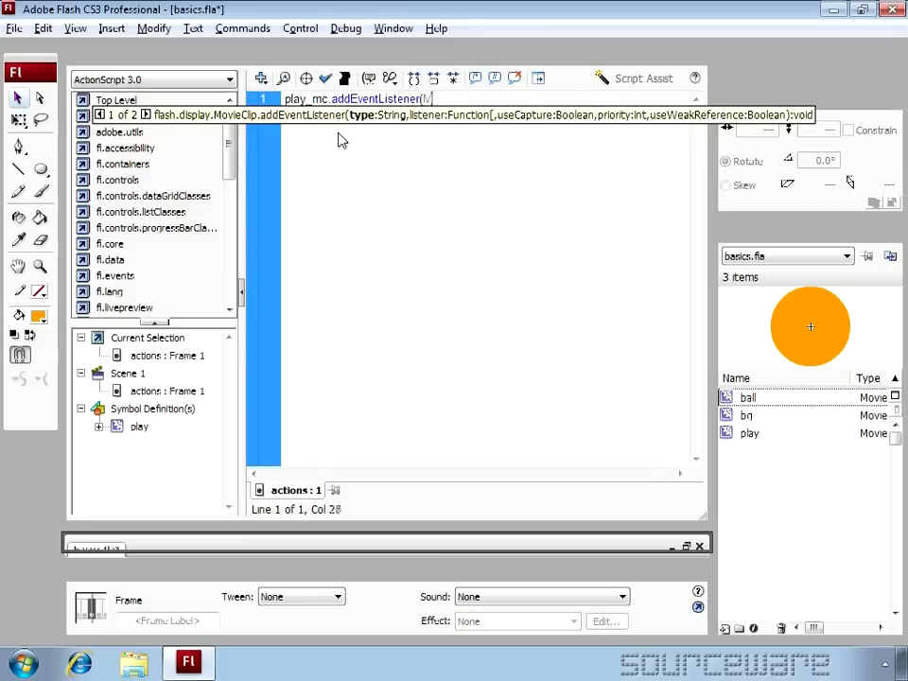
type("MouseE")
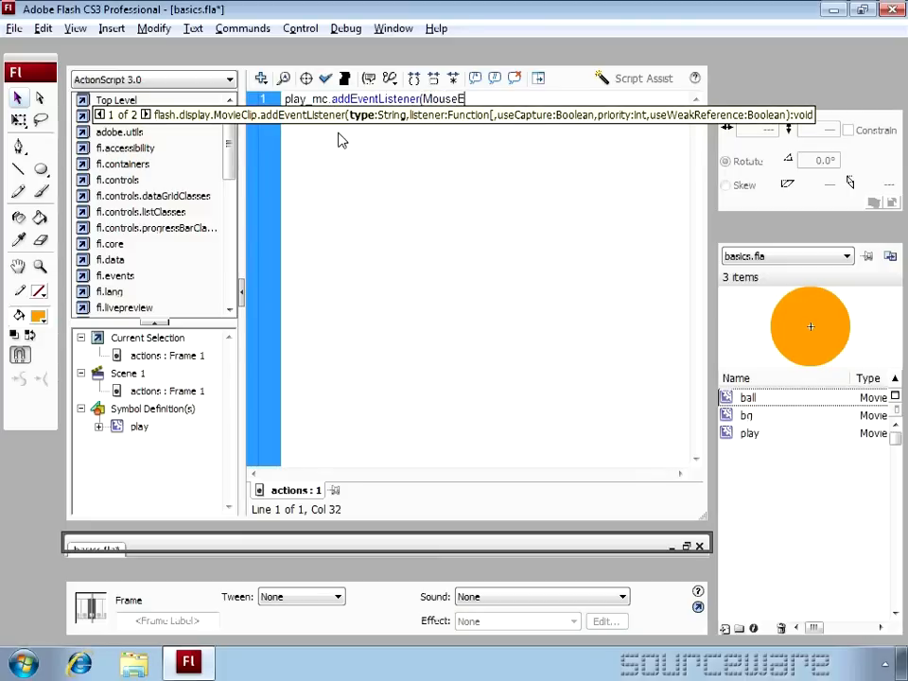
type("vent")
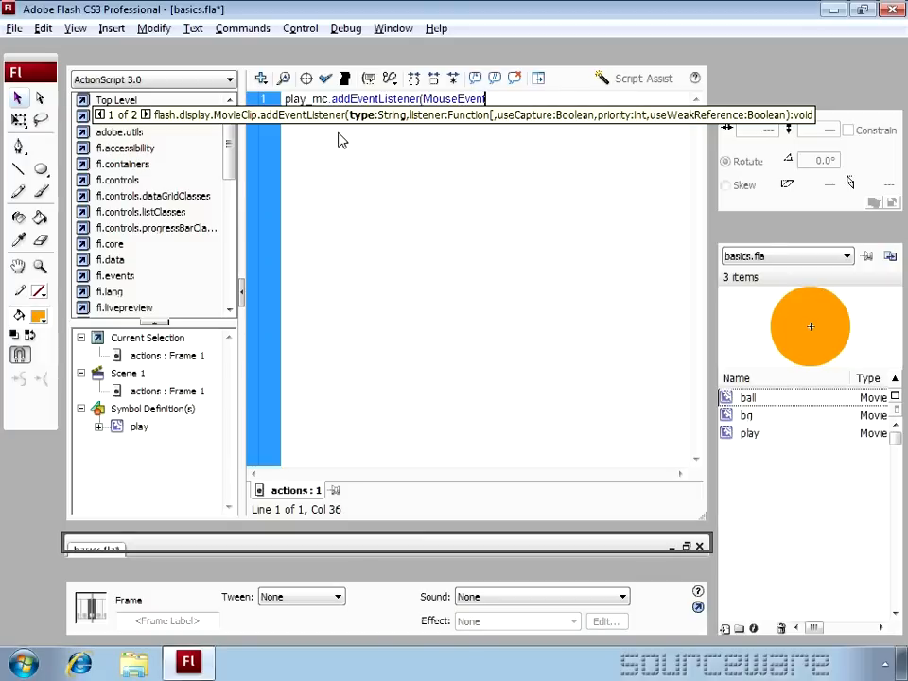
type(".CLICK")
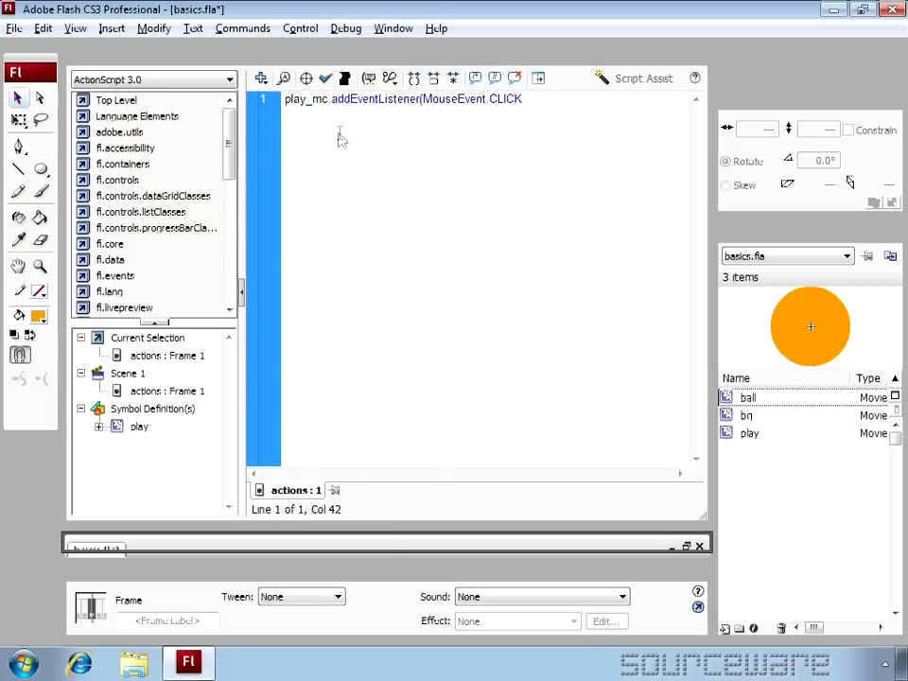
type(",")
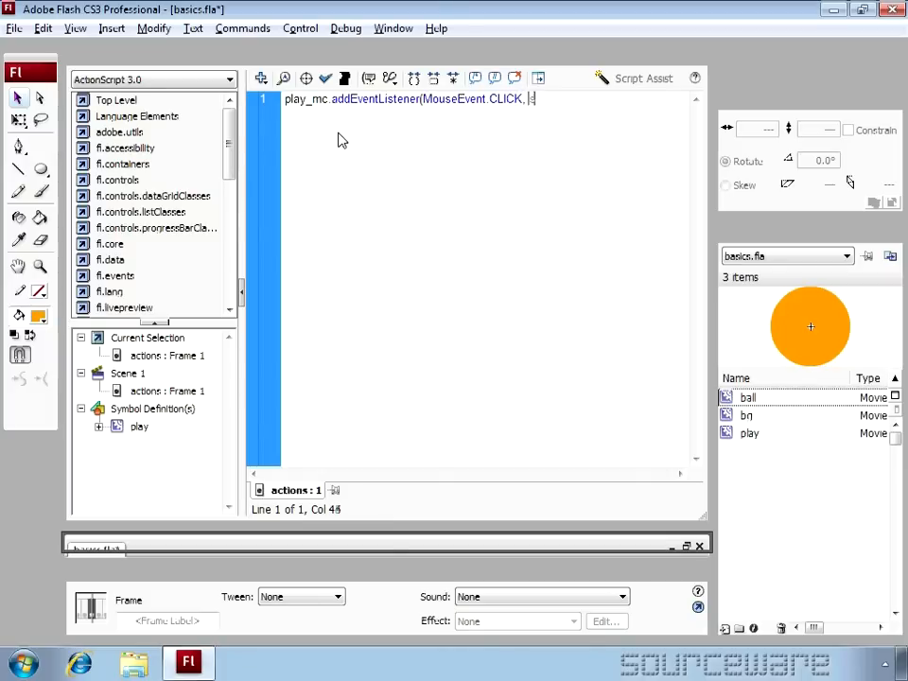
type("start")
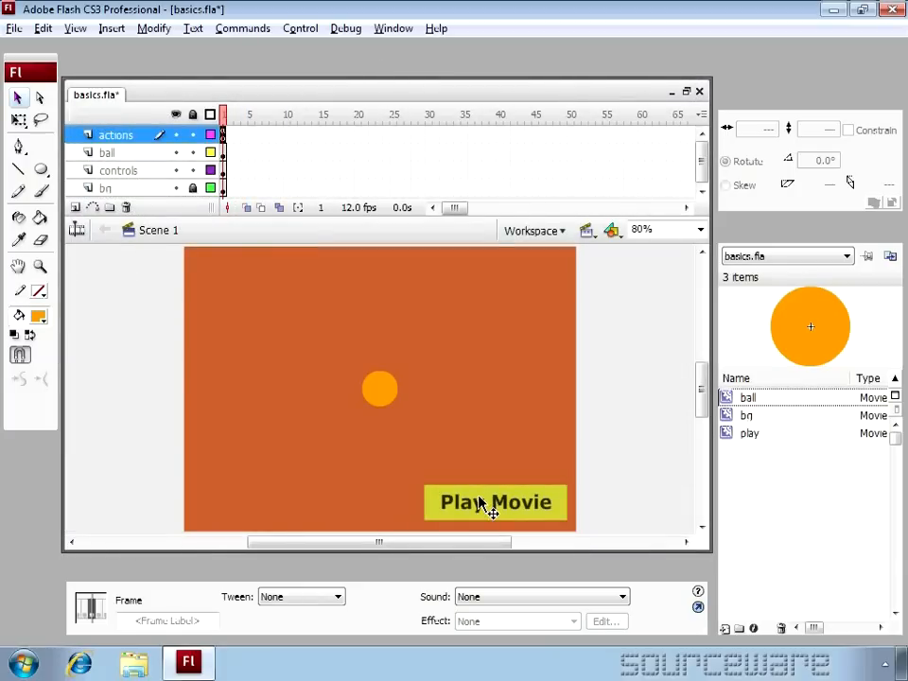
- Copy the play_mc instance name and complete the listener as start_game); in the script
left_click(495, 504)
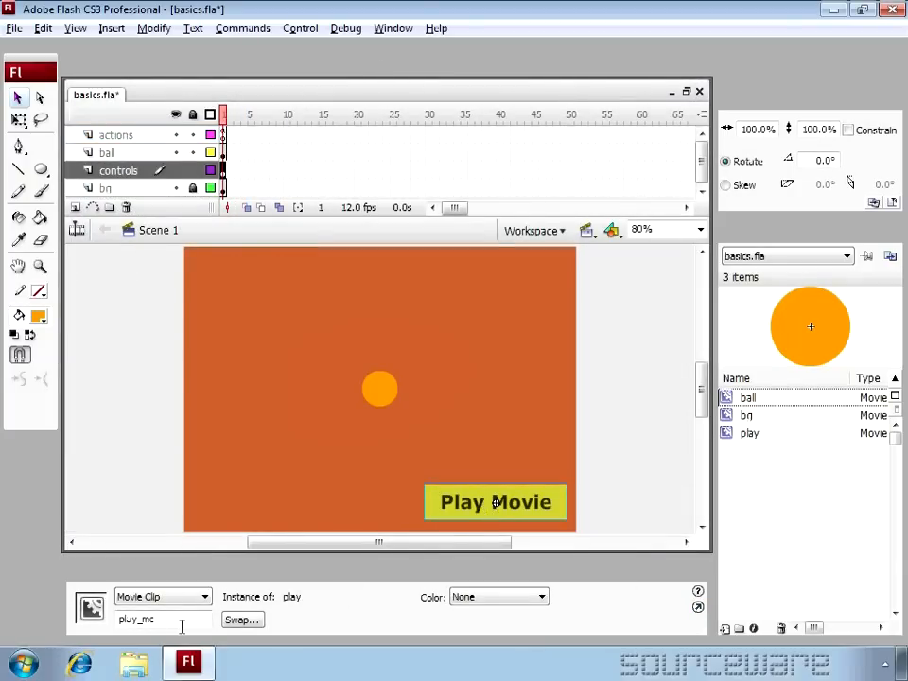
double_click(136, 619)
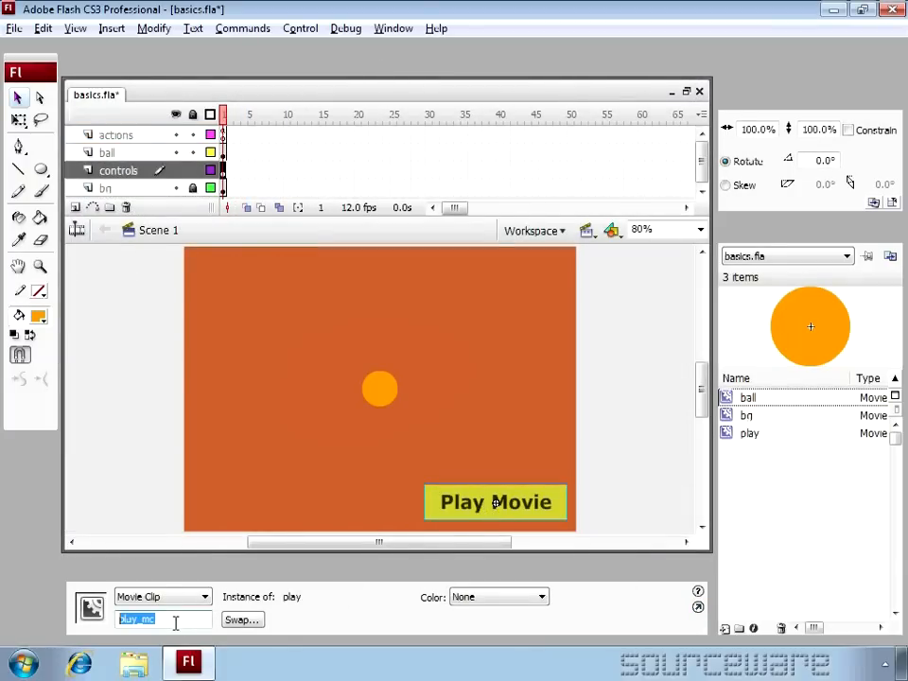
mouse_move(398, 47)
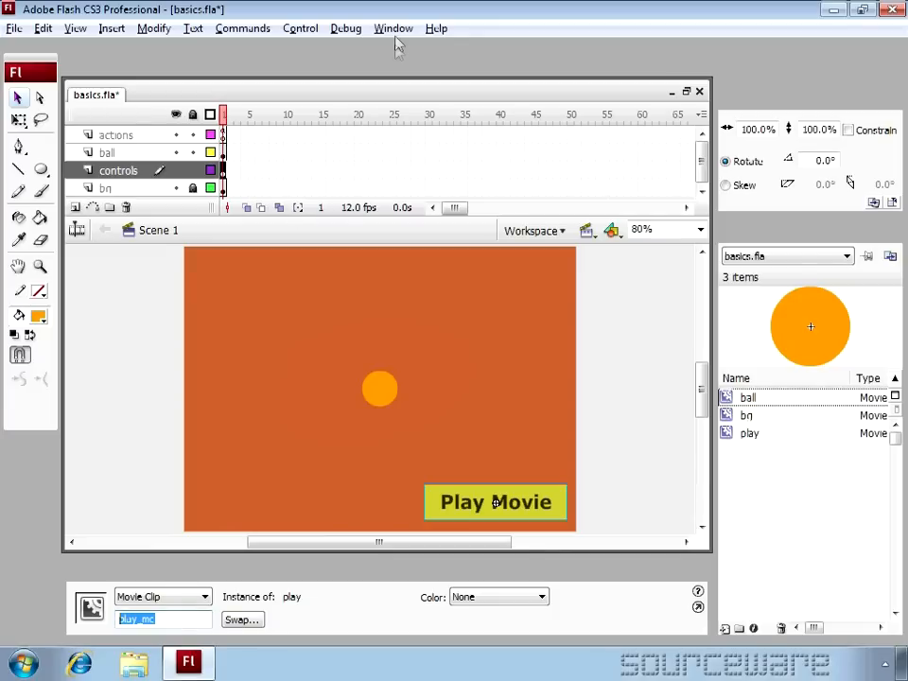
left_click(116, 134)
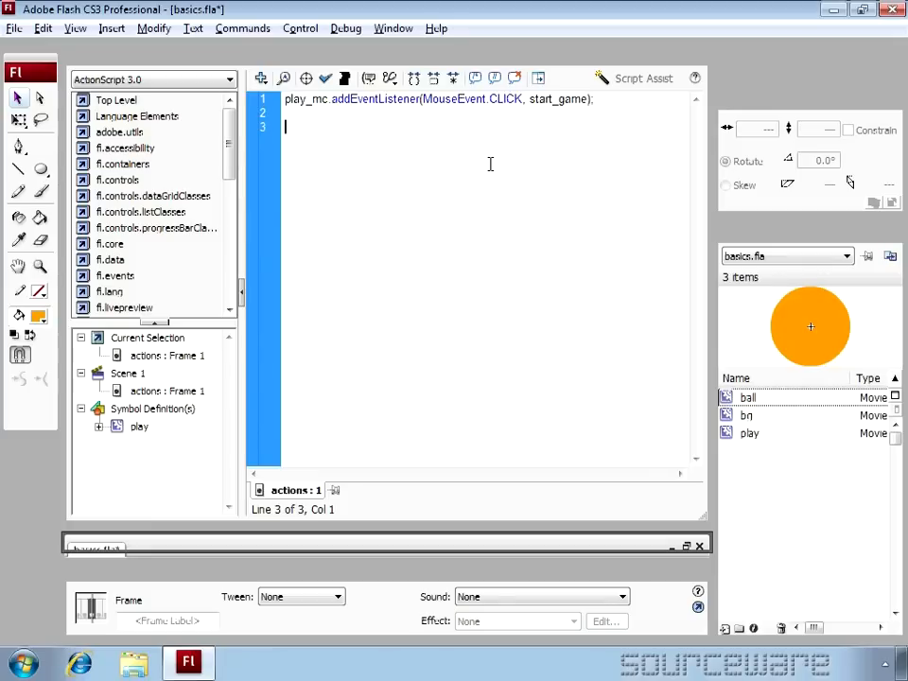
- Write the header function start_game(event:MouseEvent):void below the listener
type("function start")
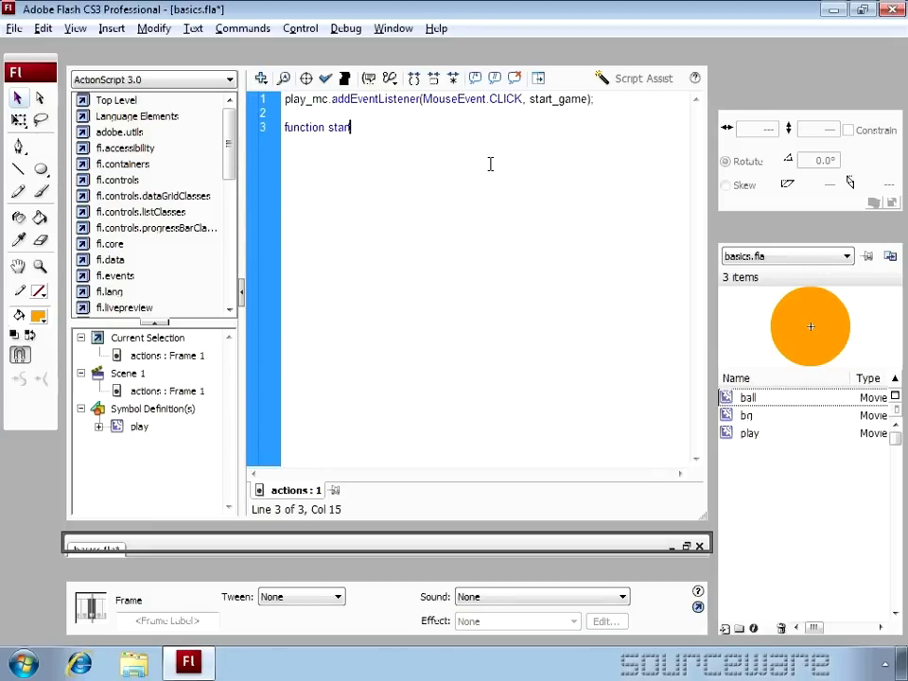
type("_game")
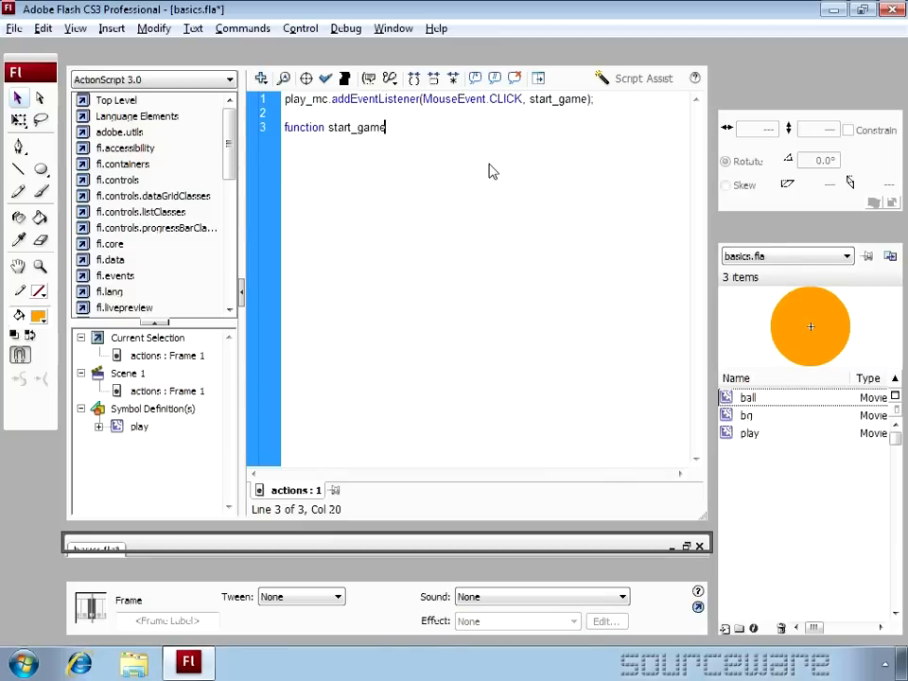
type("(")
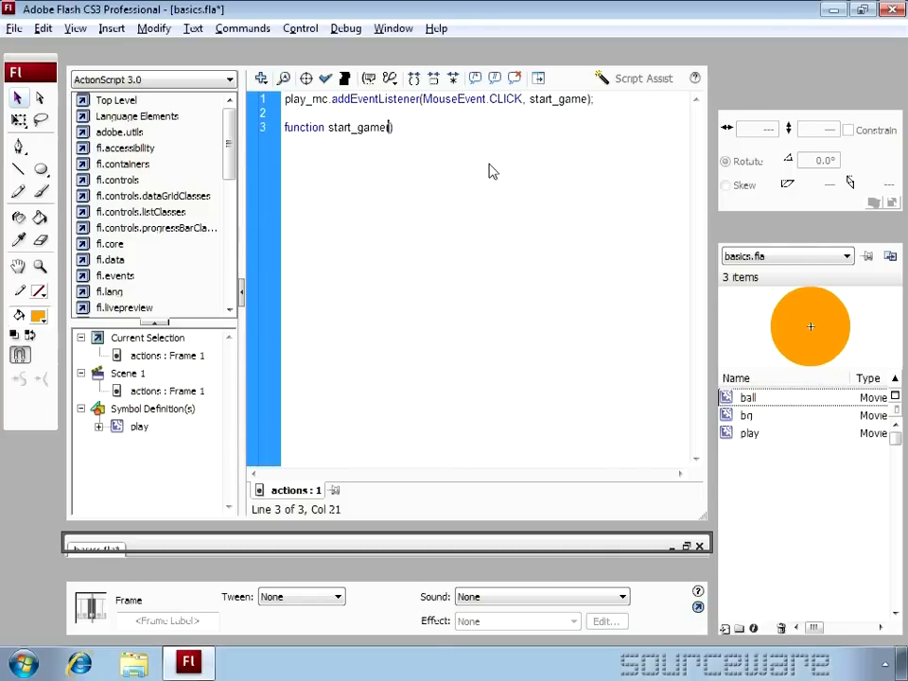
type("event)")
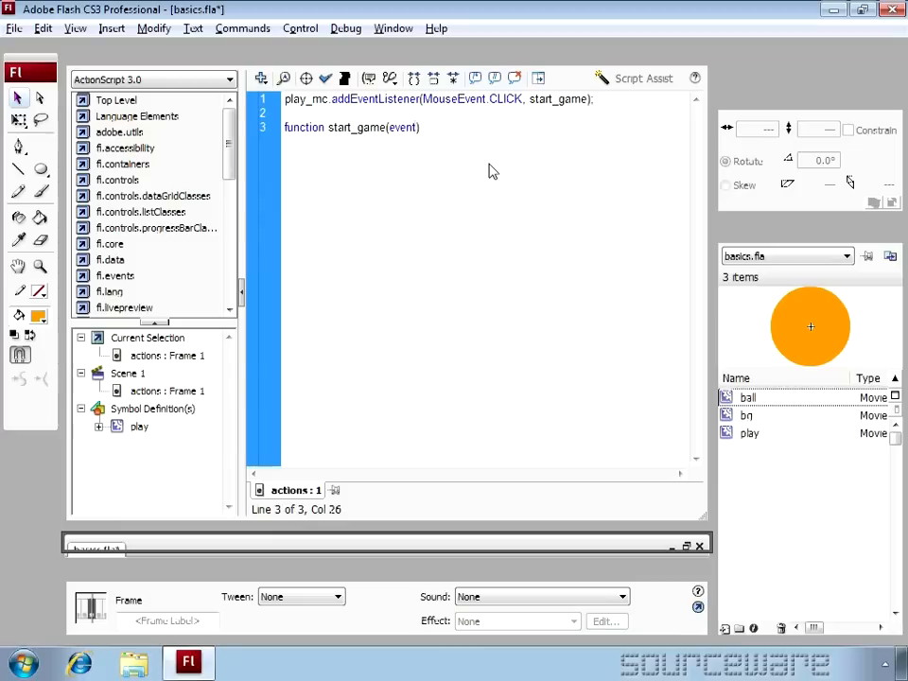
type("(")
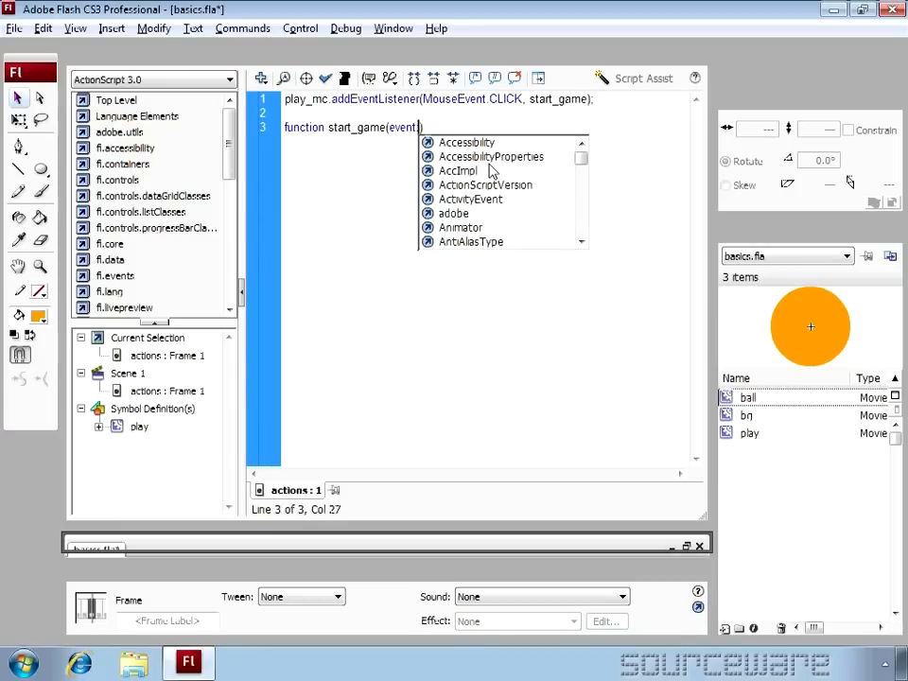
type("MouseEvent")
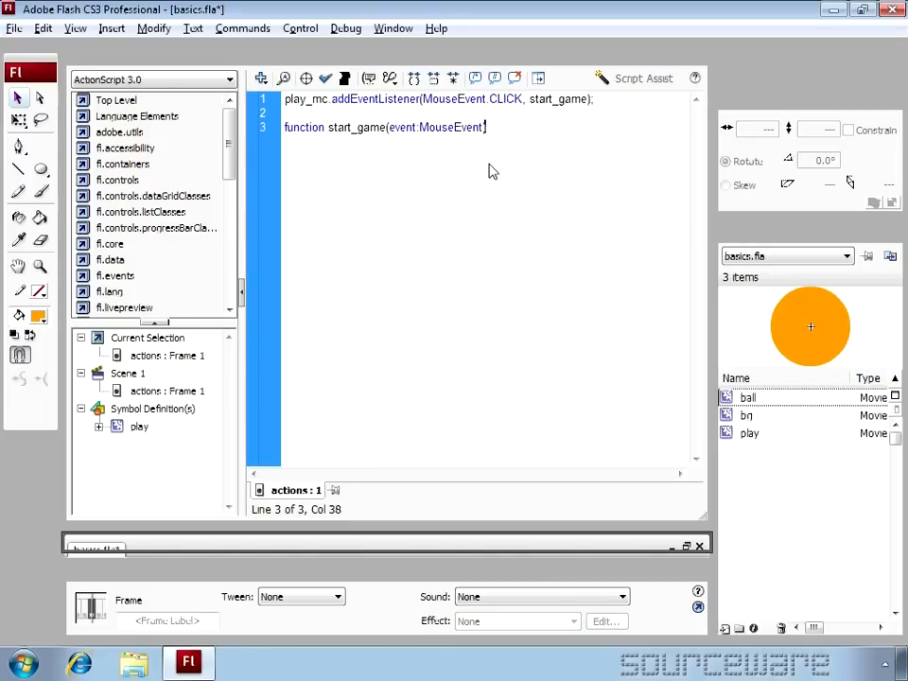
type(".")
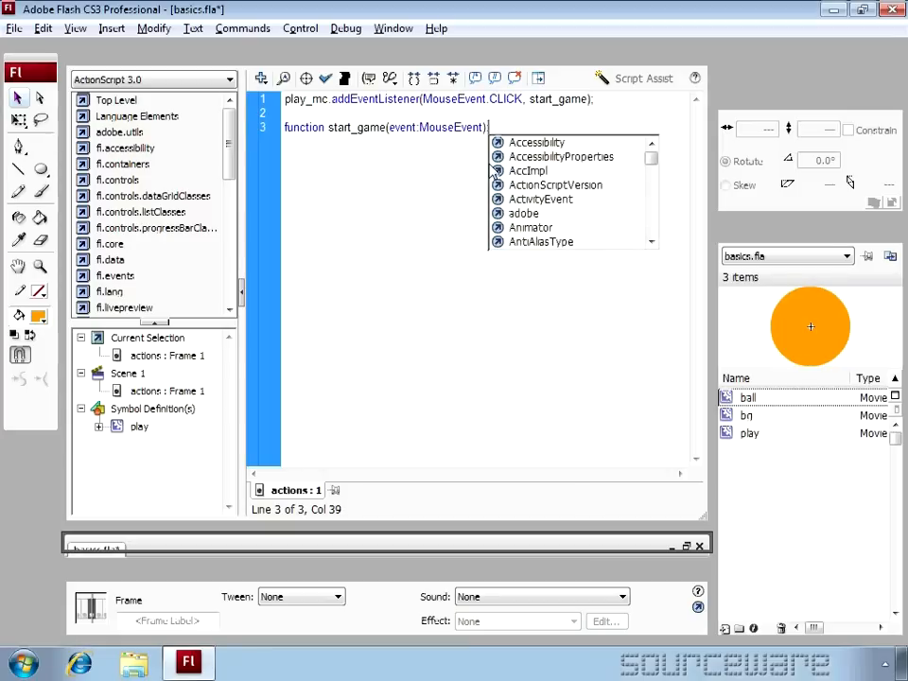
type(":void")
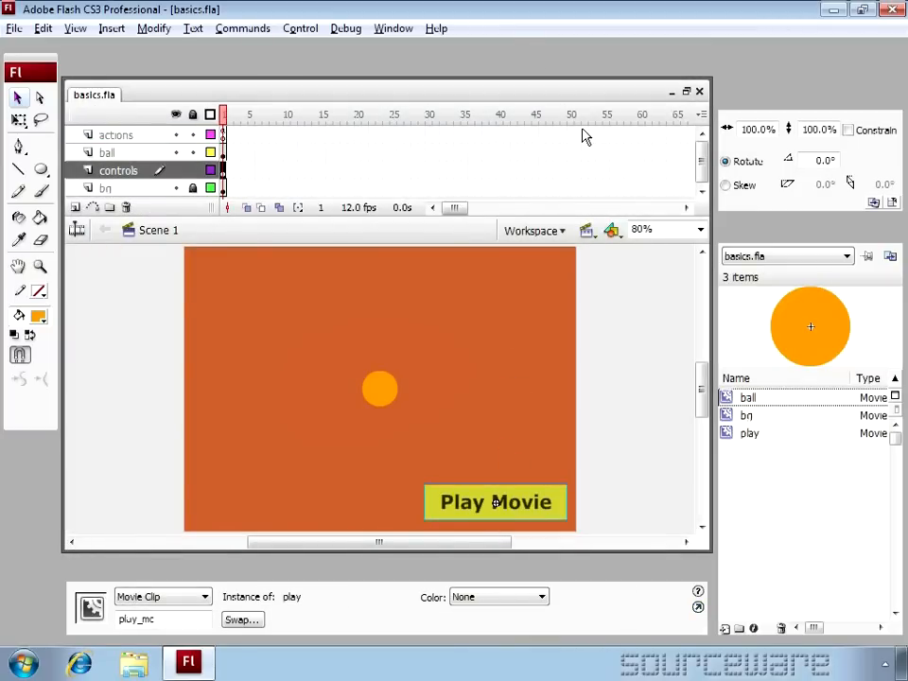
- Put play_mc.gotoAndStop(2) inside the start_game function body
left_click(116, 135)
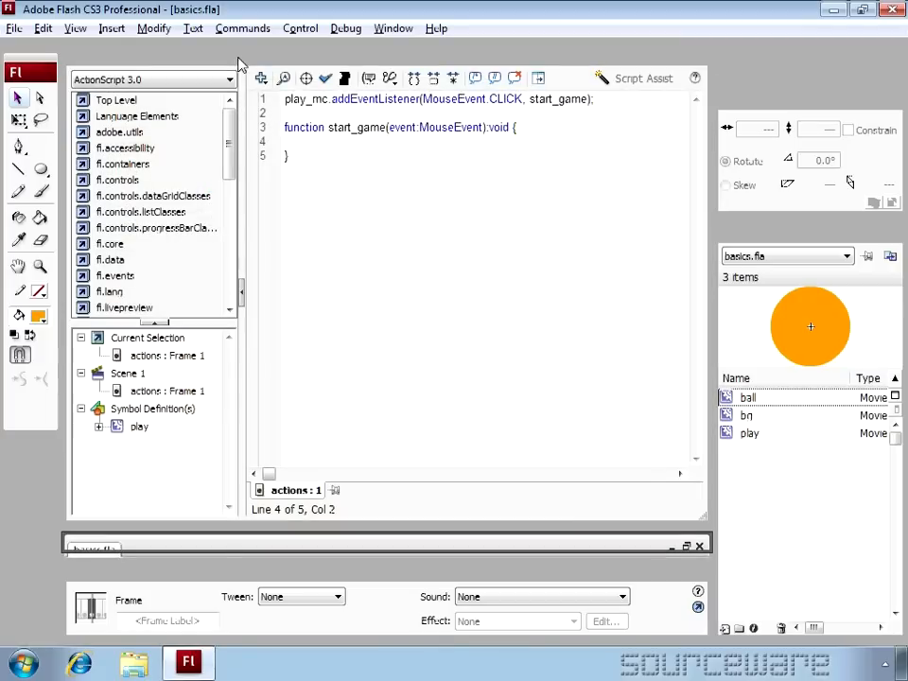
left_click(293, 155)
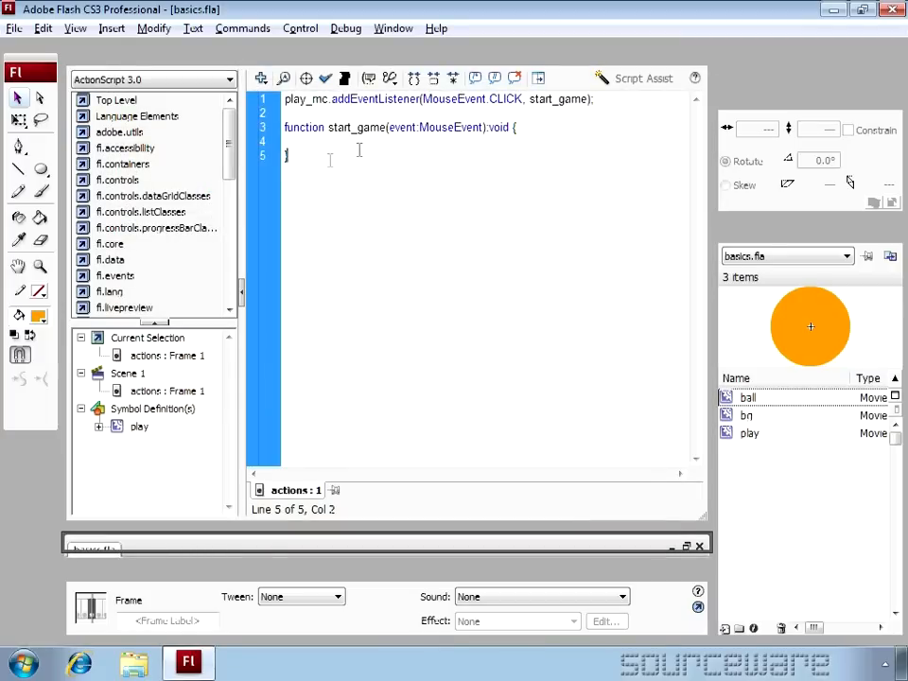
type("play_m")
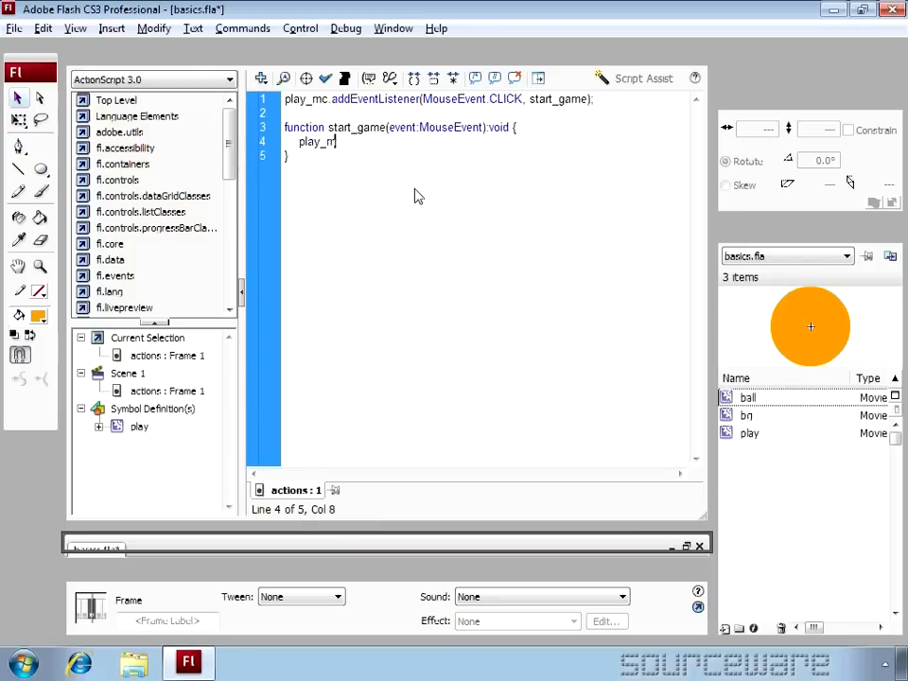
type("c")
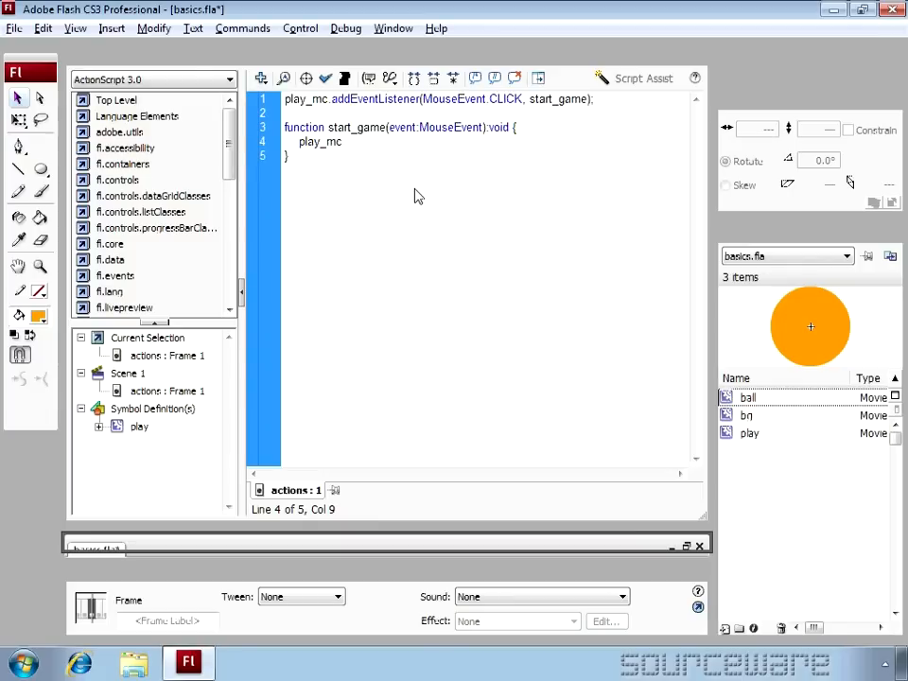
type(".")
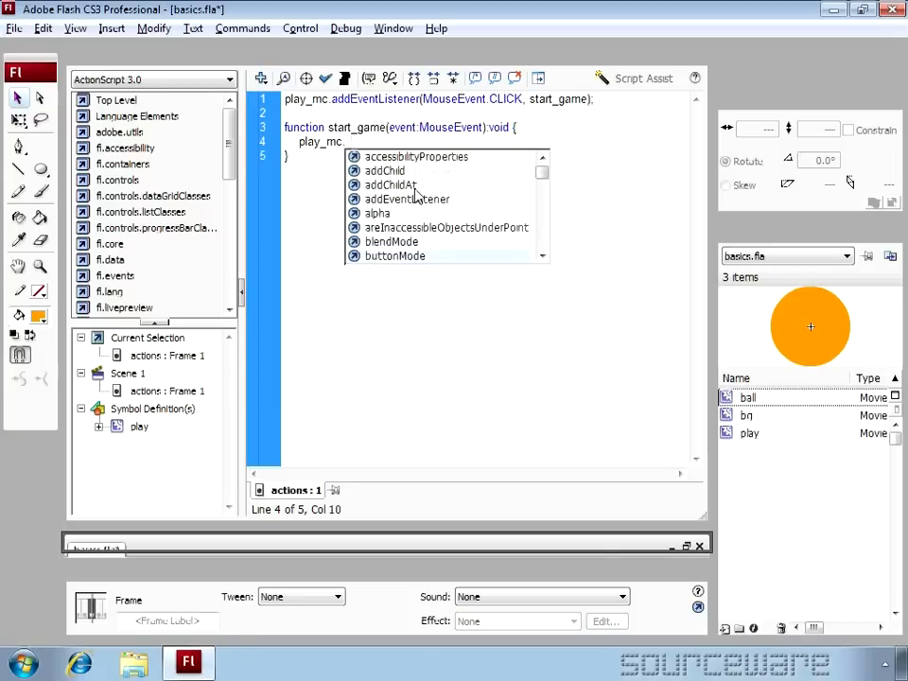
type("gotoAndStop(")
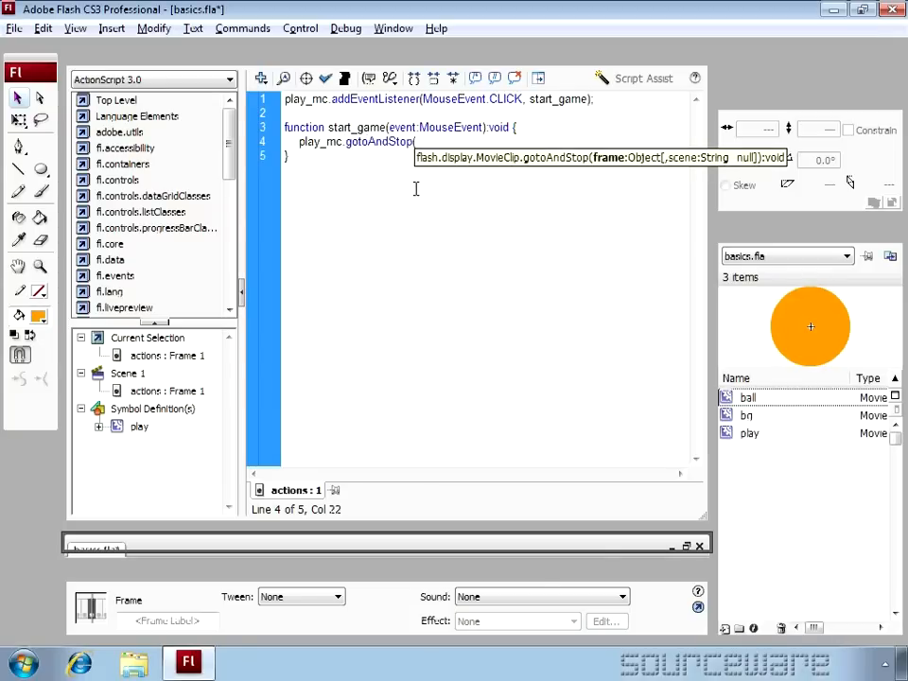
type("2")
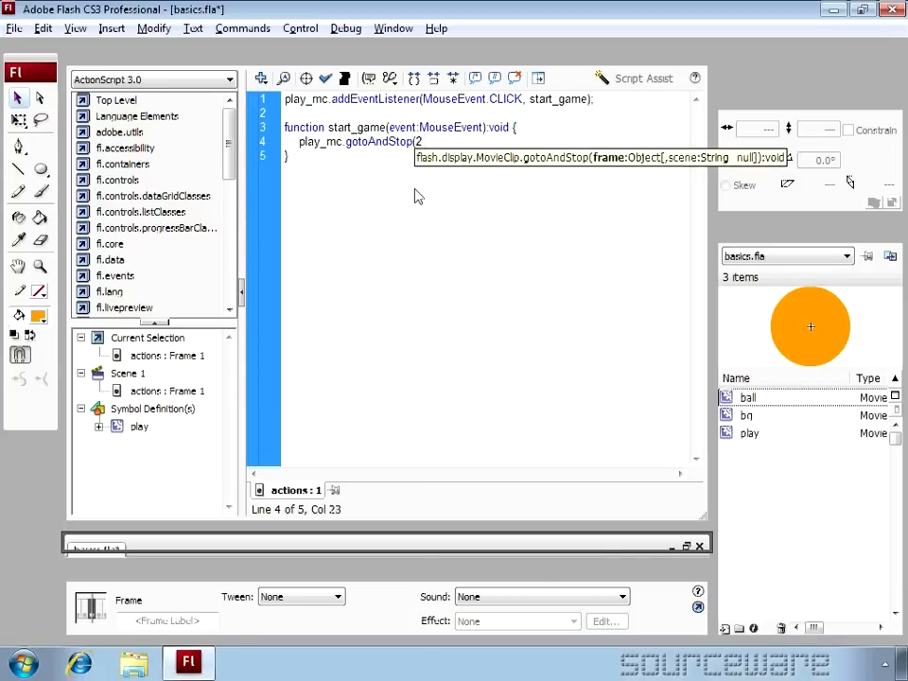
type(");")
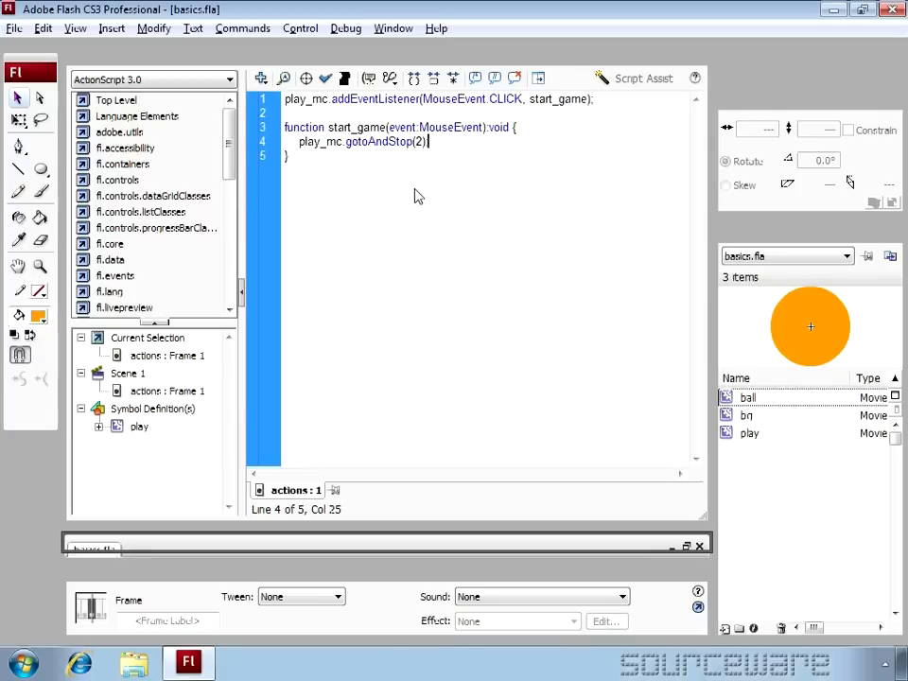
mouse_move(624, 365)
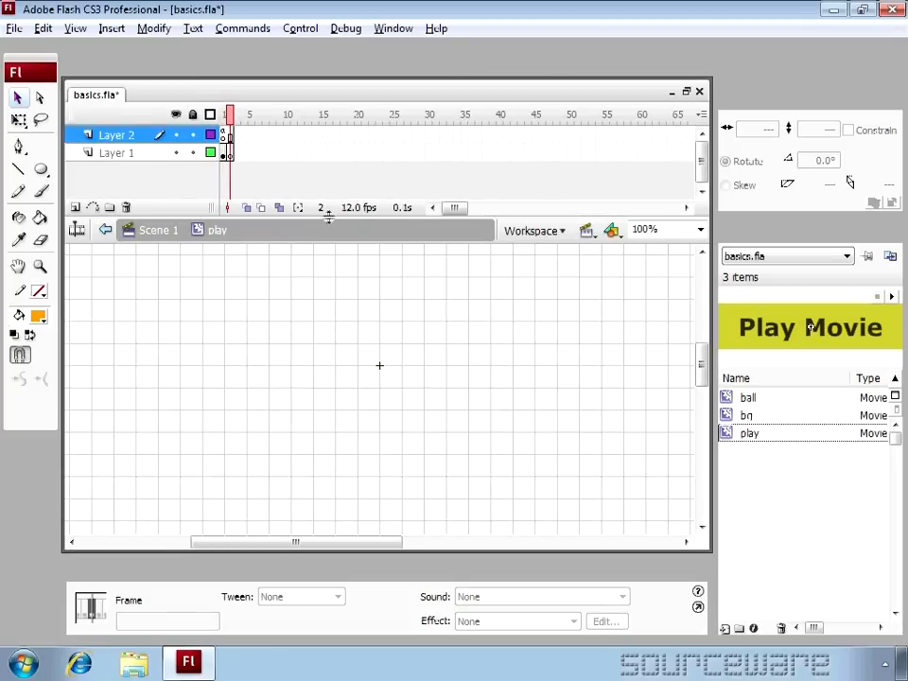
mouse_move(401, 310)
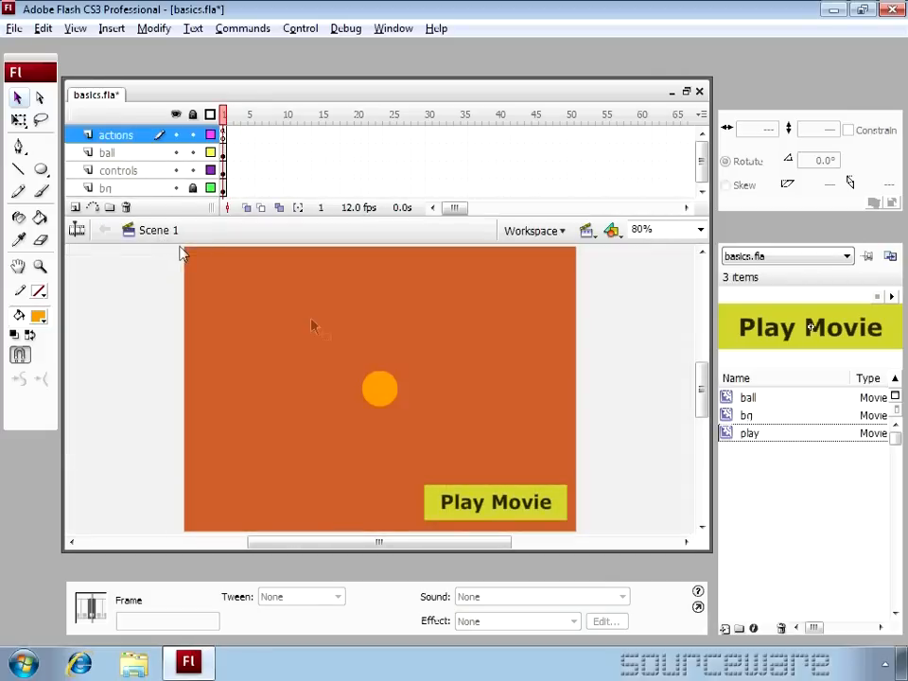
- Test the movie and click Play Movie to confirm the button disappears
left_click(299, 28)
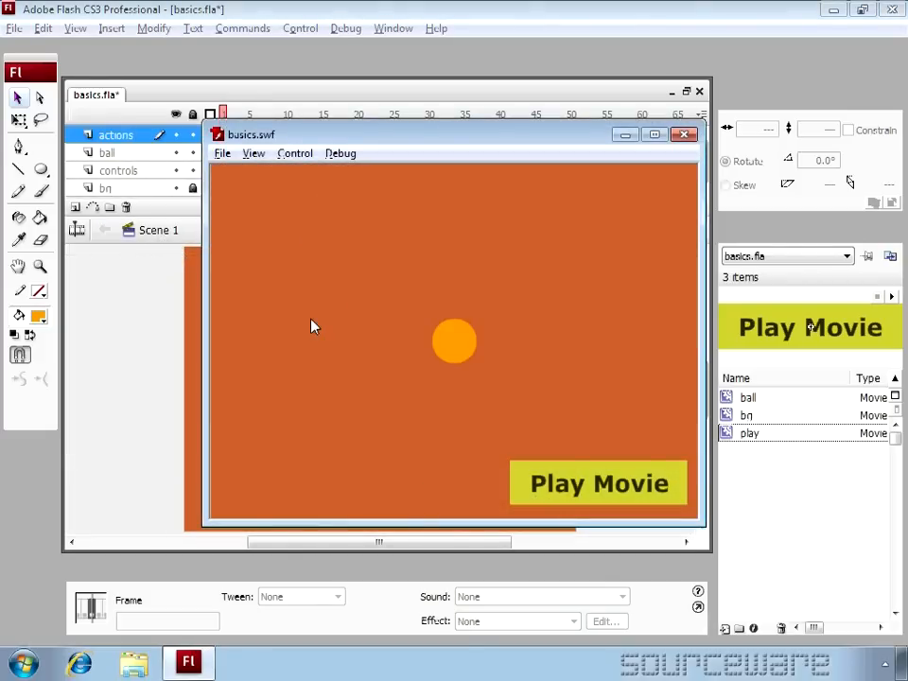
left_click(600, 484)
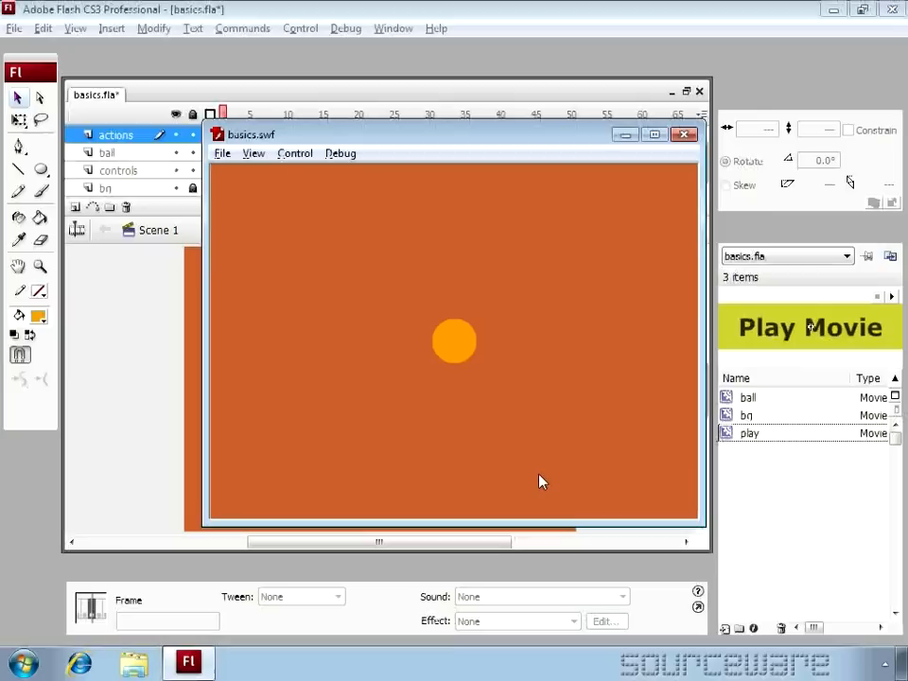
mouse_move(597, 348)
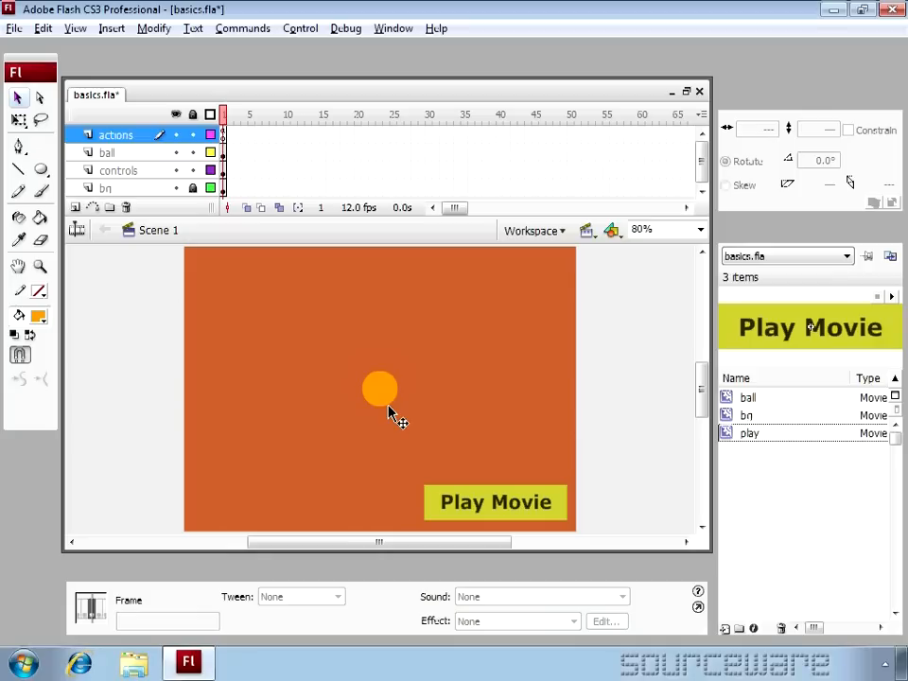
- Select the orange ball on the stage to show its instance name ball_mc
left_click(379, 390)
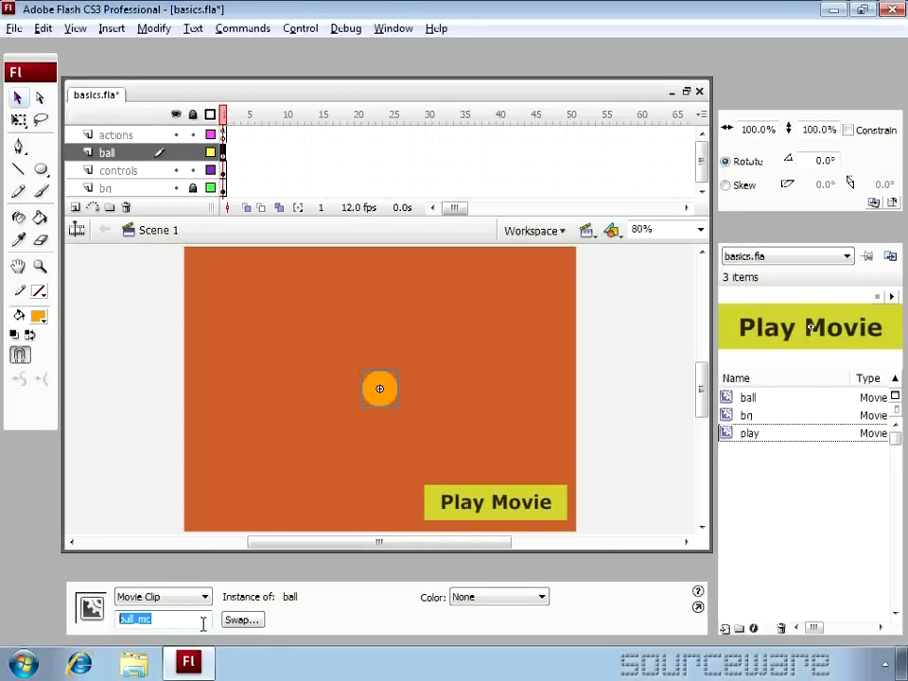
mouse_move(200, 628)
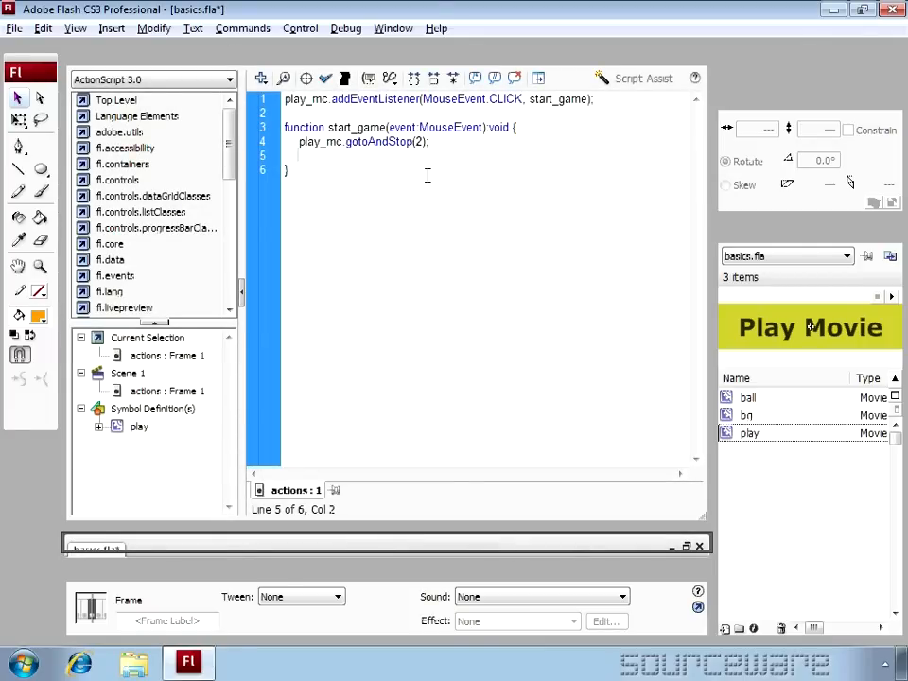
- Add ball_mc.addEventListener(Event.ENTER_FRAME, move_ball); inside start_game
type("ball")
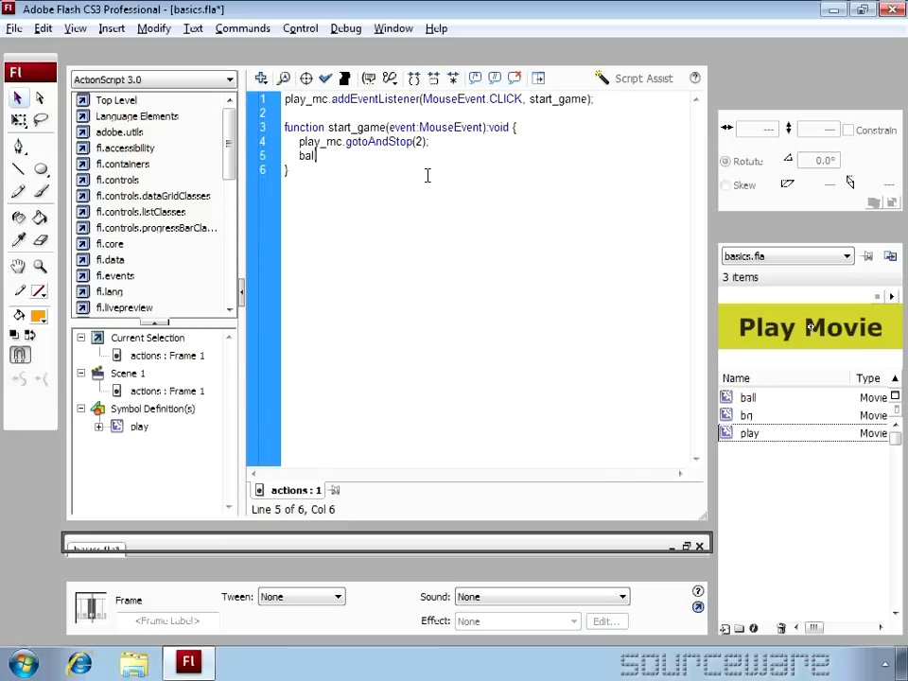
type("_mc")
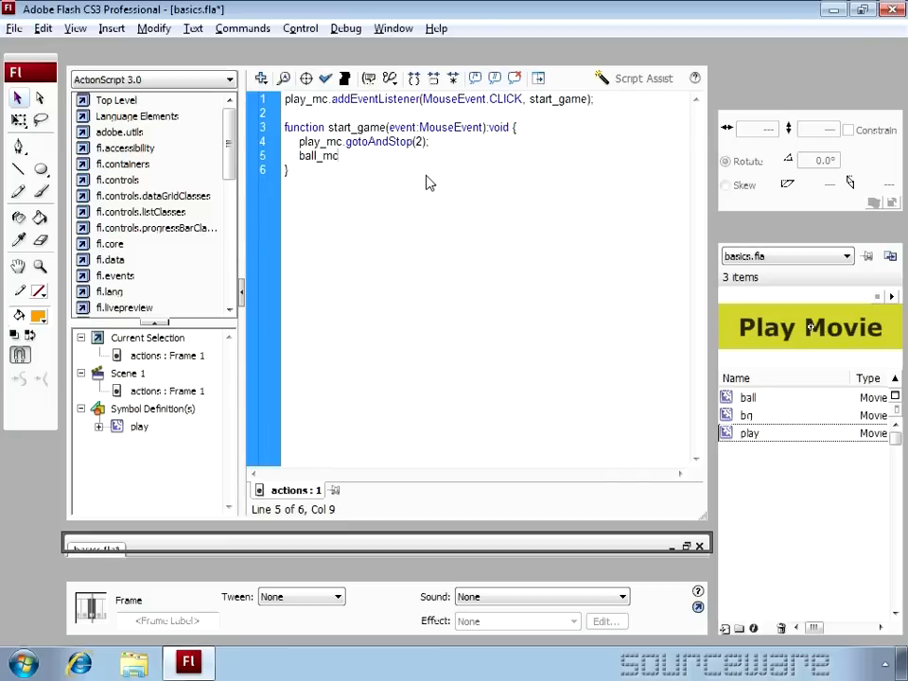
type(".addEventListener")
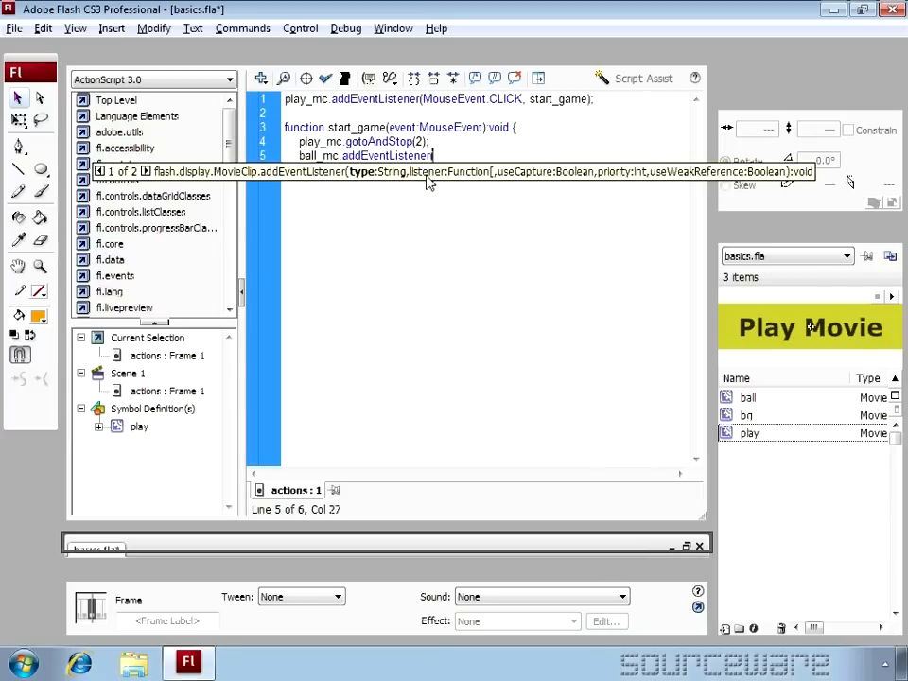
type("(Event.")
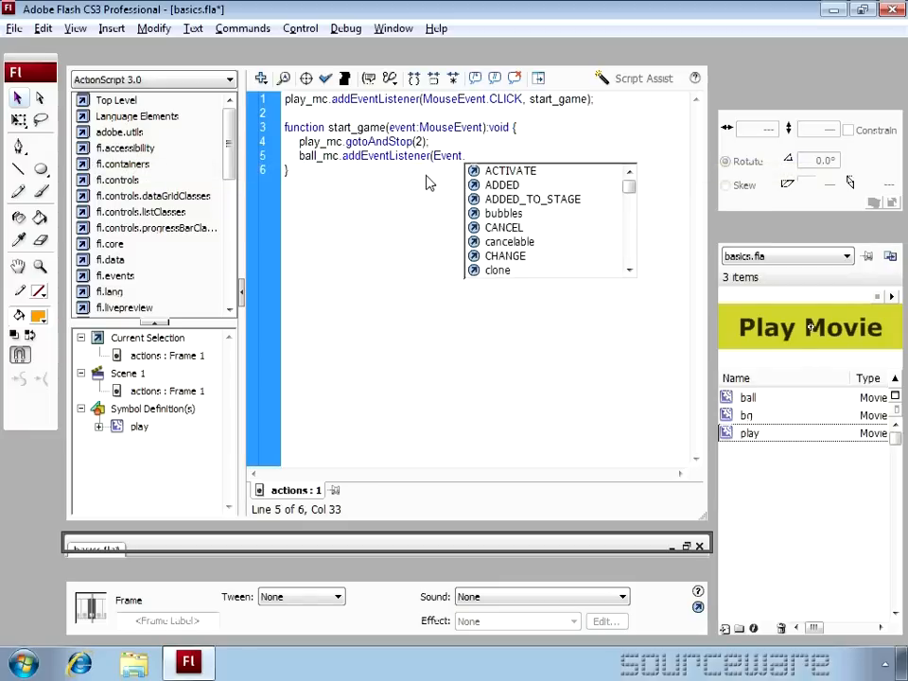
type("ENTER_FRAME")
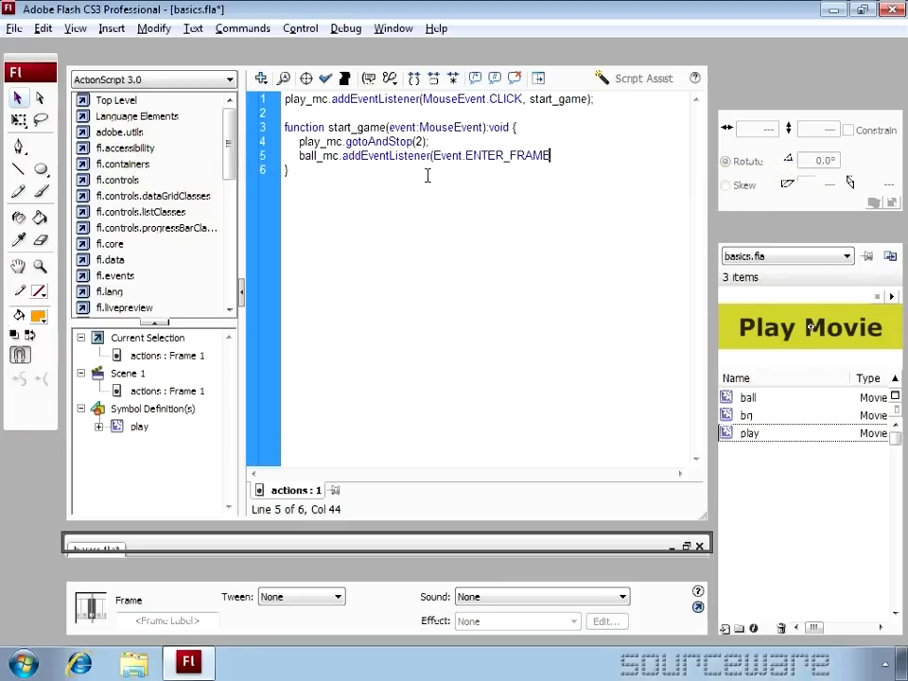
type(",")
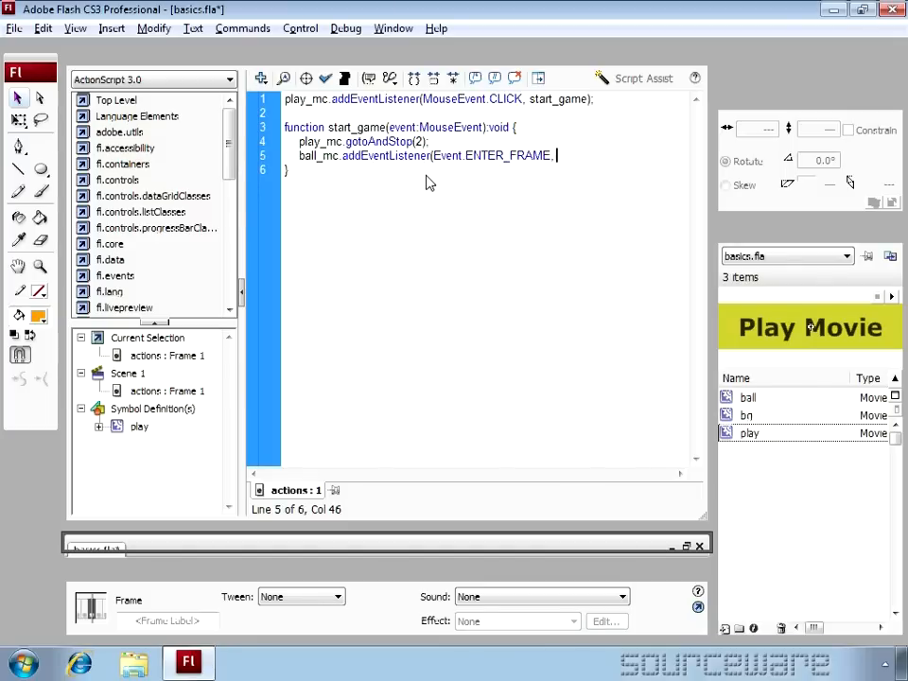
type("move")
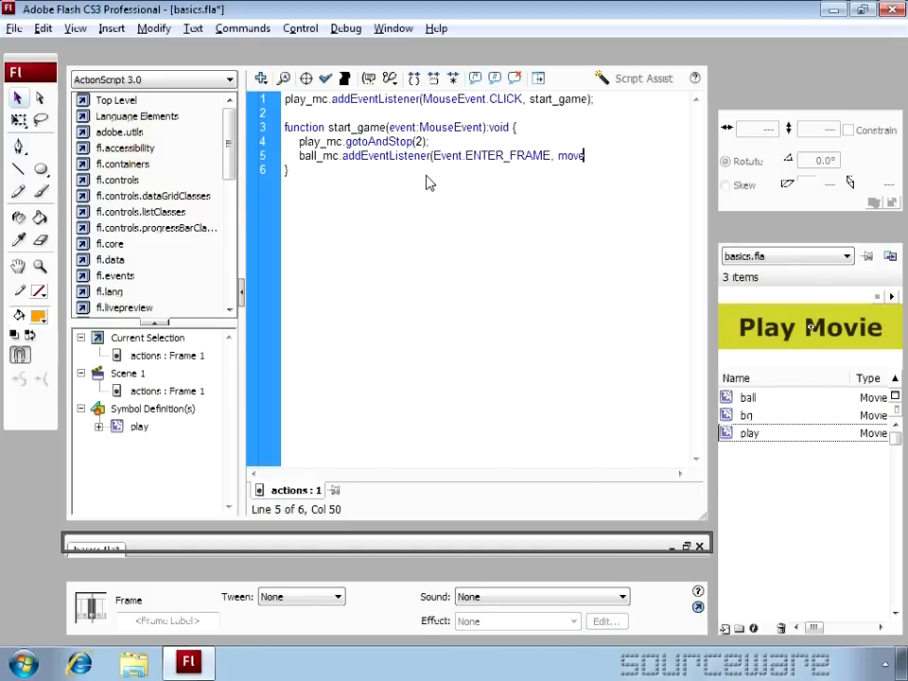
type("_ba")
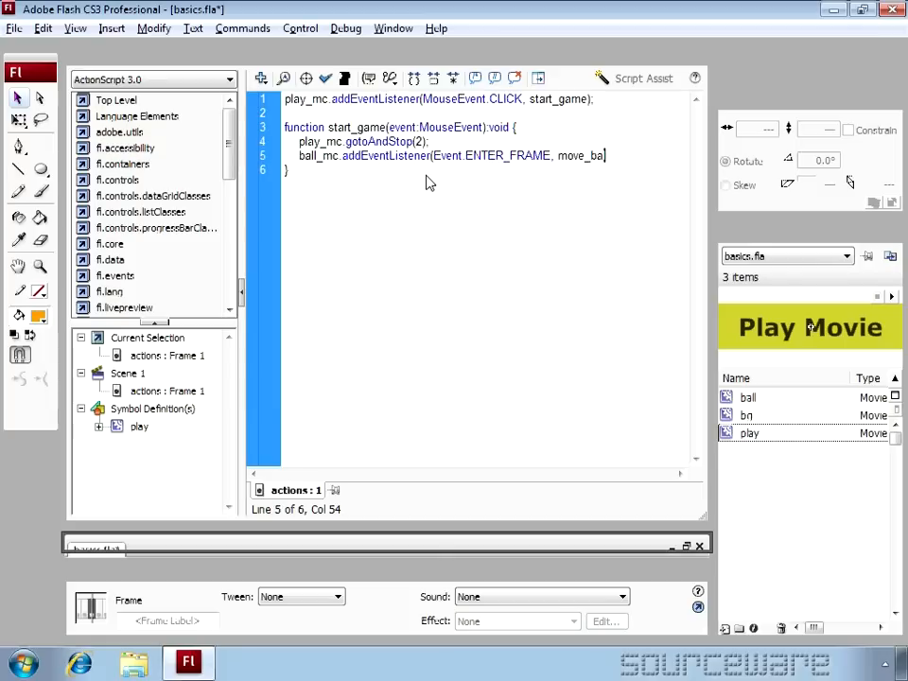
type("ll);")
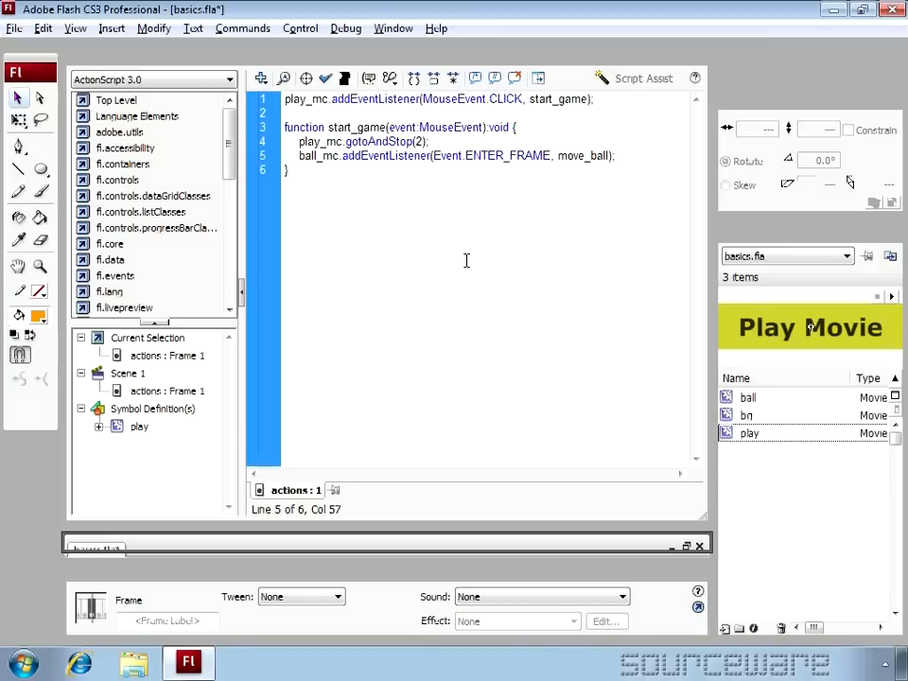
- Write the empty function move_ball(event:Event):void { } below start_game in the frame script
type("function")
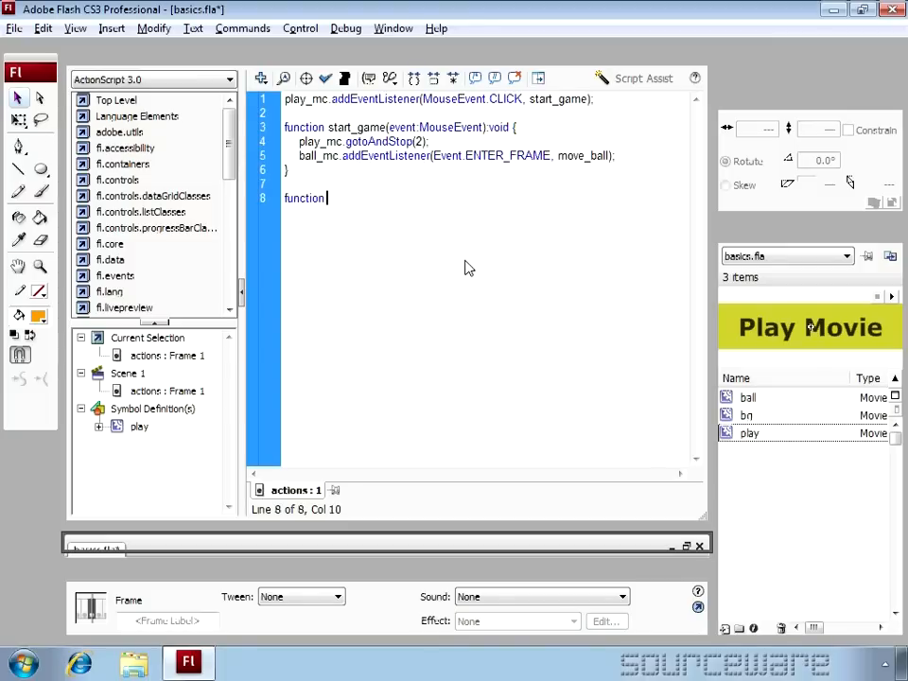
type("move_ball(even")
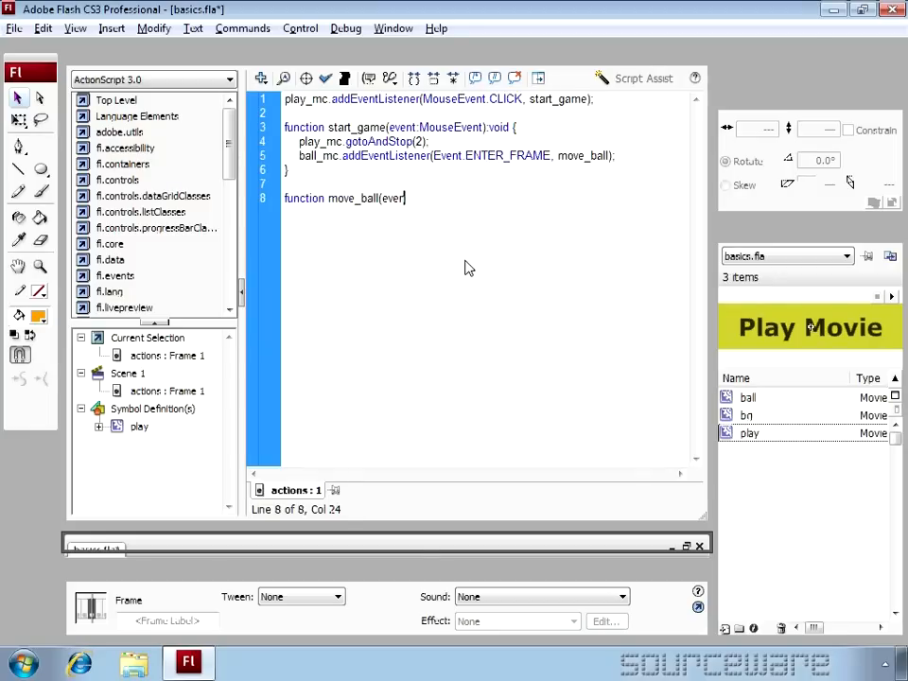
type("(")
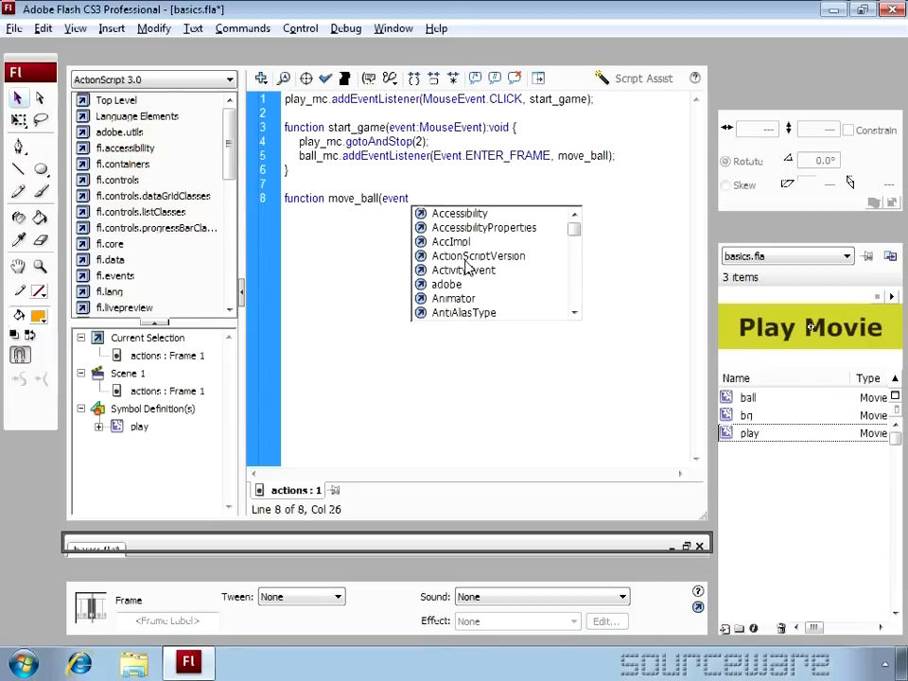
type(".")
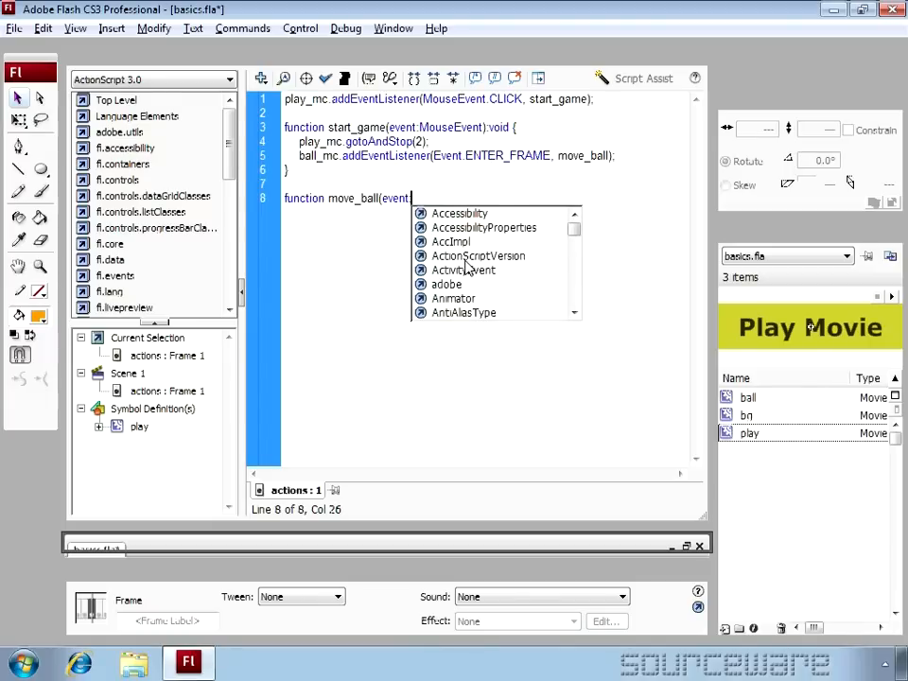
type("Event")
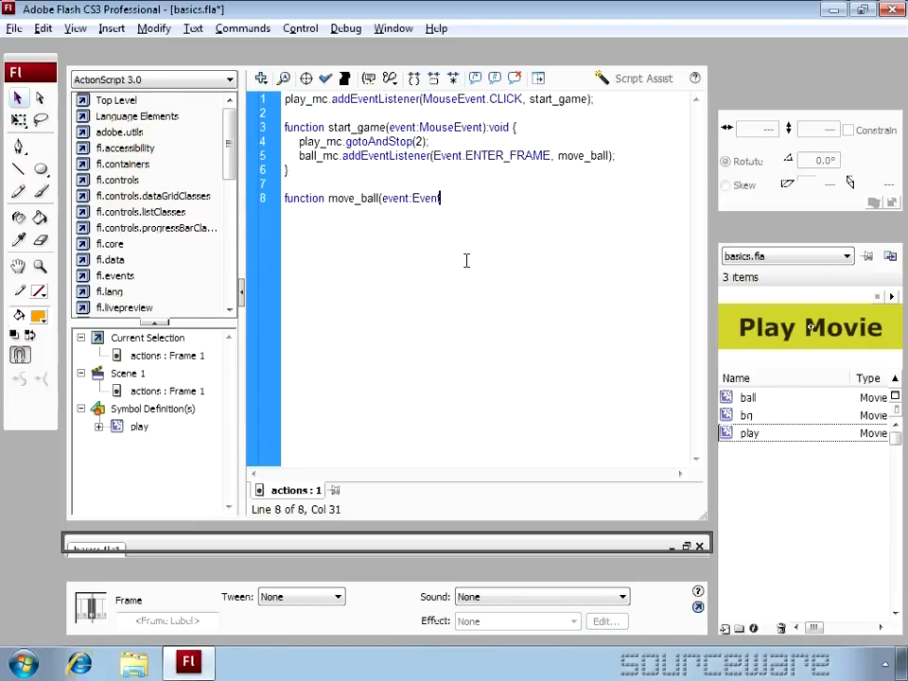
type("):void {")
type("}")
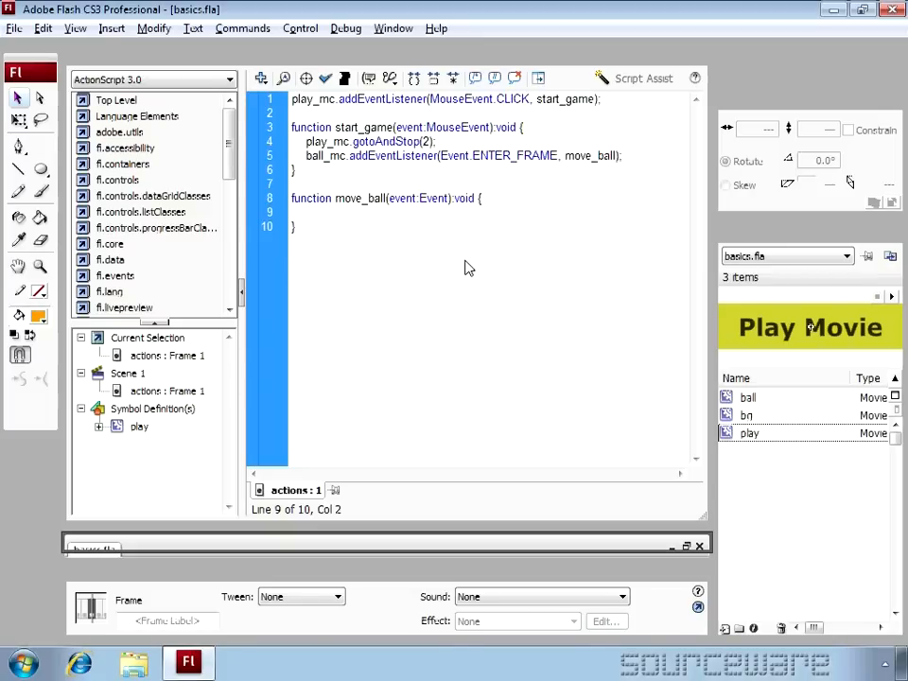
- Add ball_mc.x += 10; inside move_ball so the ball shifts right every frame
type("bal")
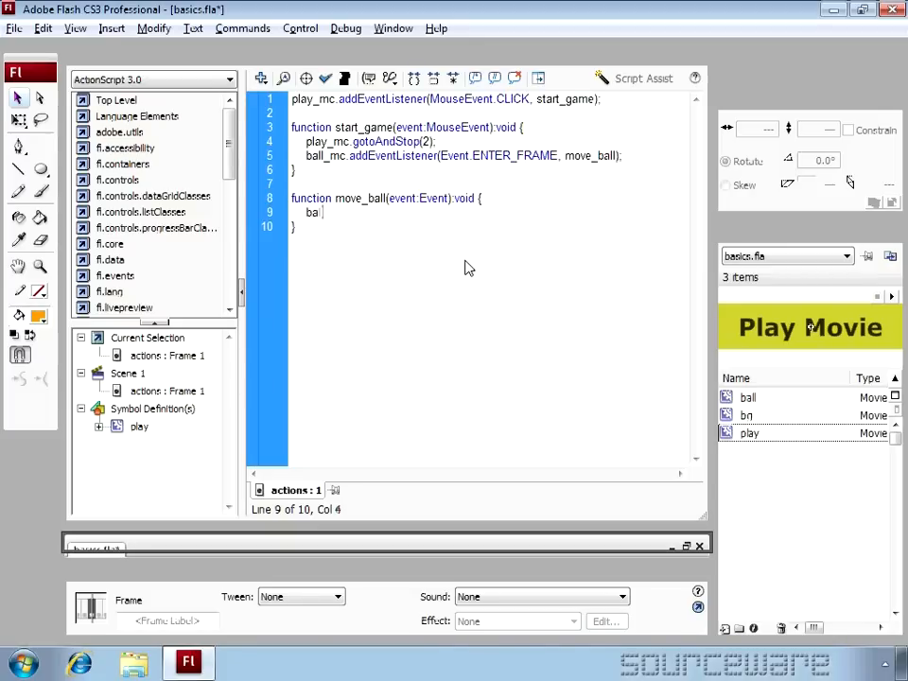
type("ll_mc")
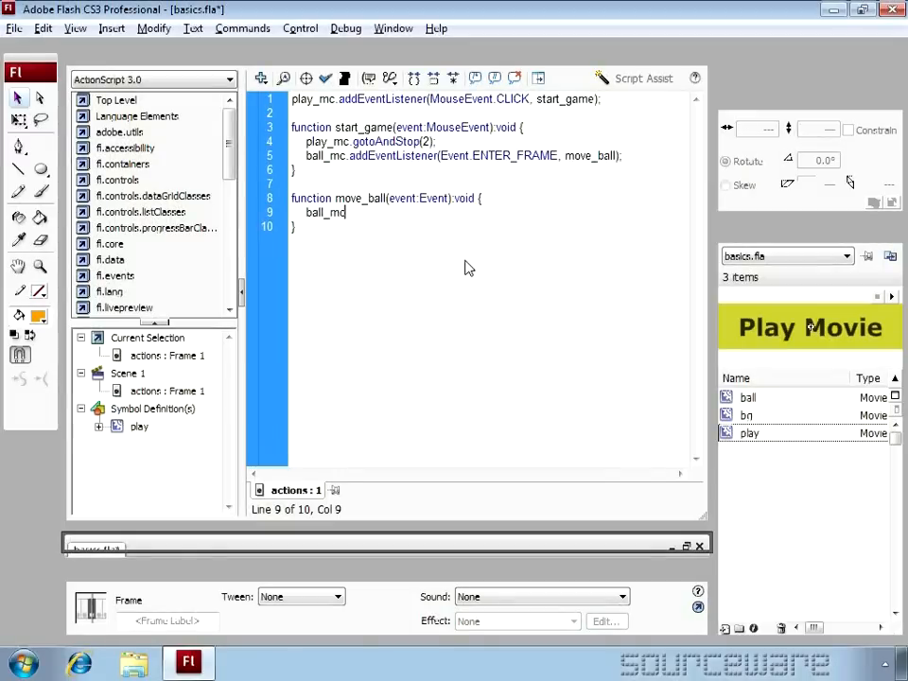
type(".x")
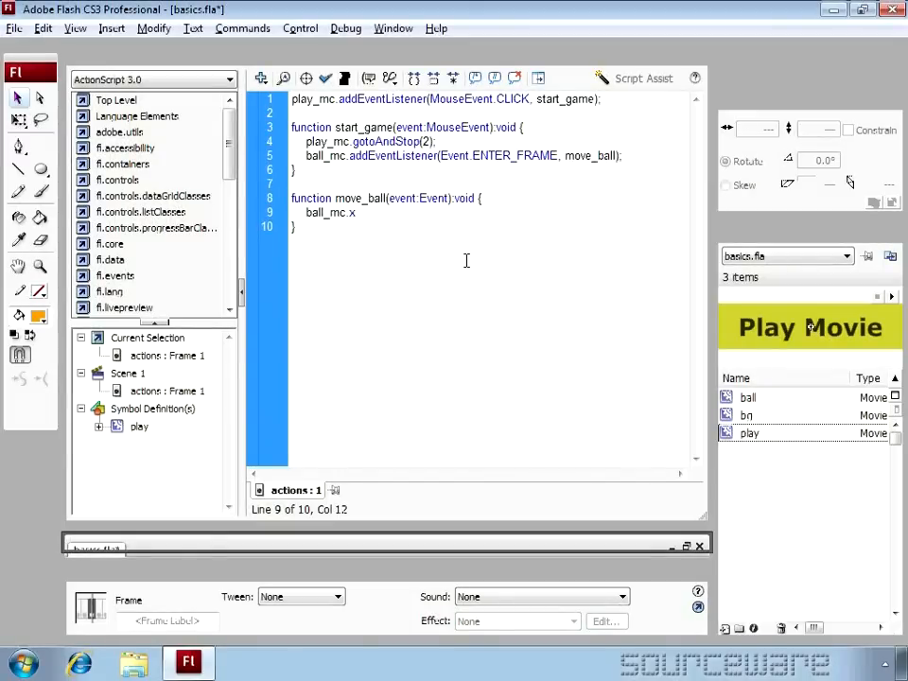
type("+")
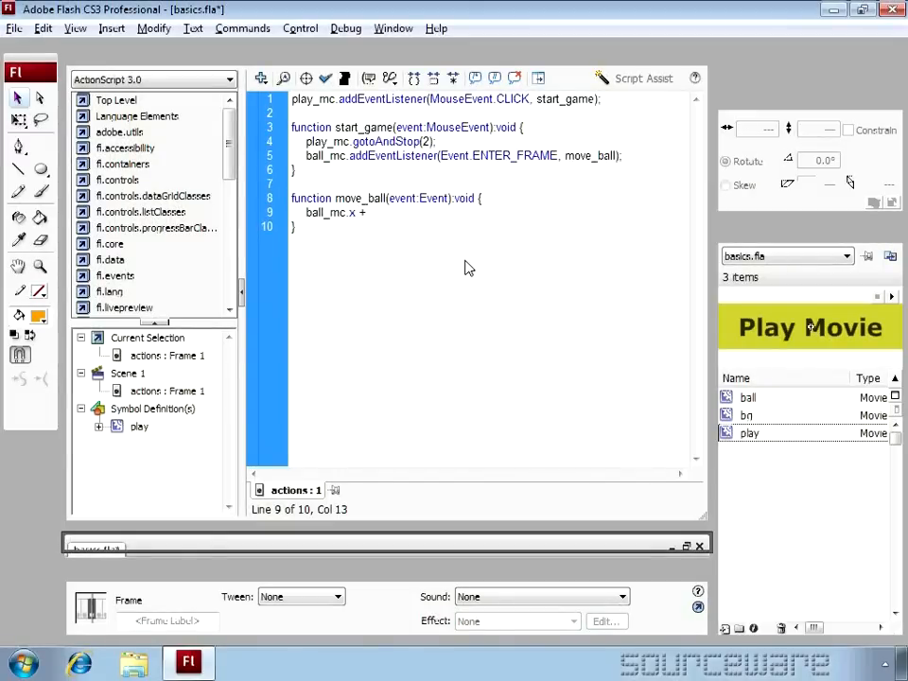
type("=")
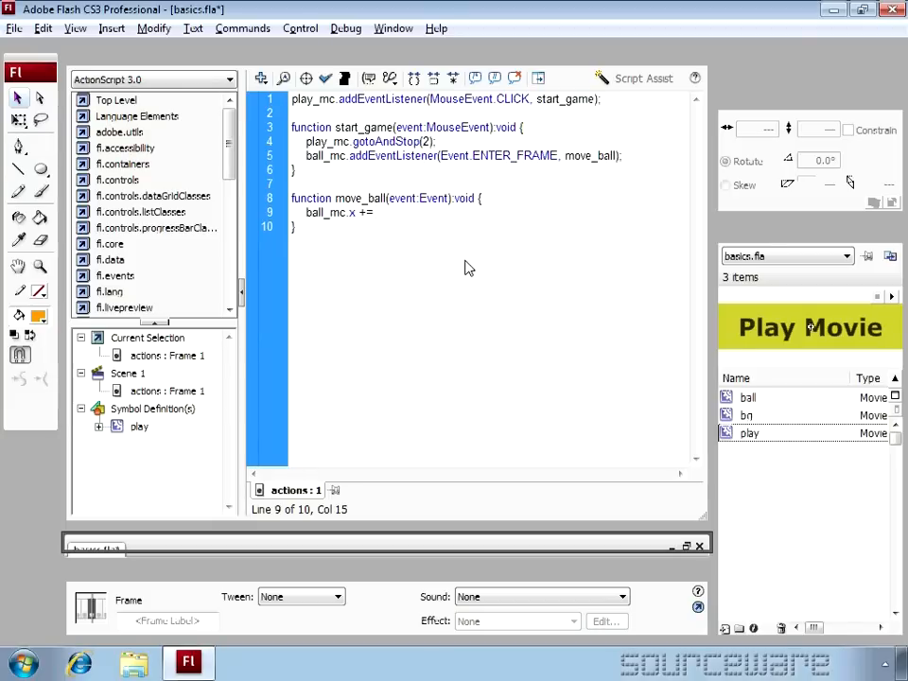
type("10")
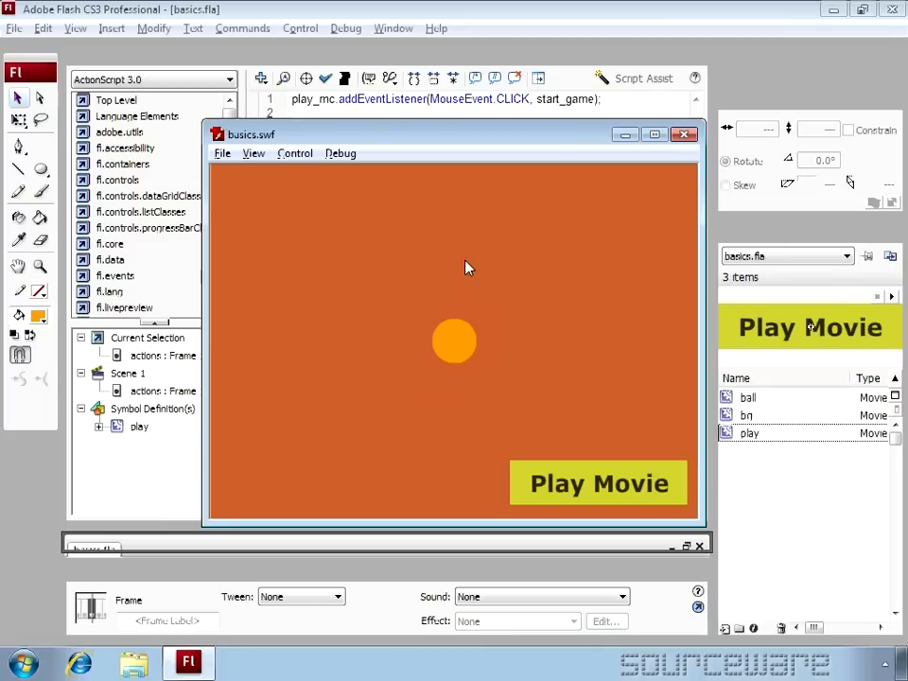
- Start the game with Play Movie in the basics.swf preview so the ball moves right
left_click(598, 484)
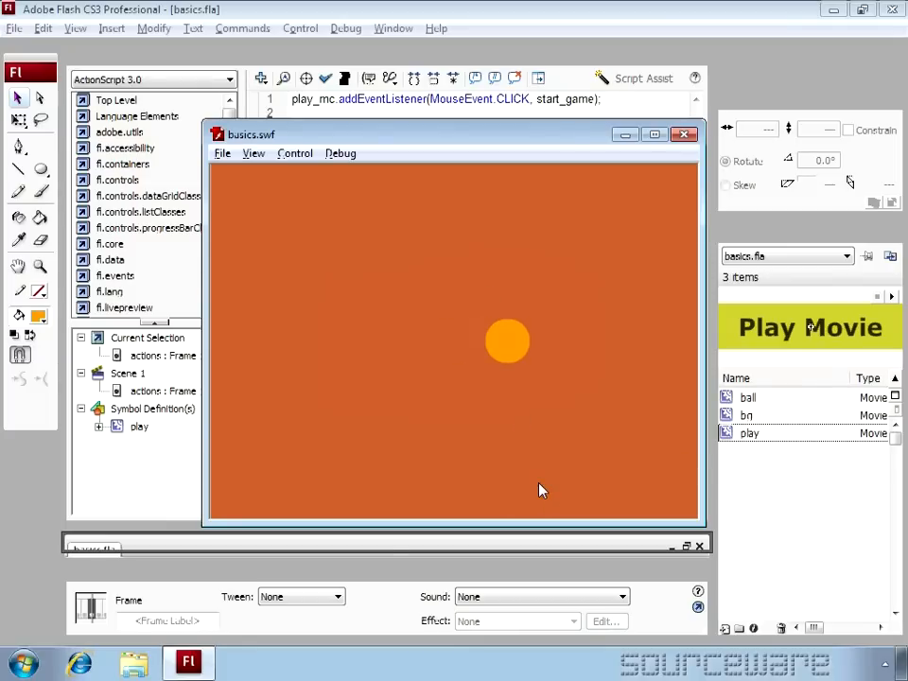